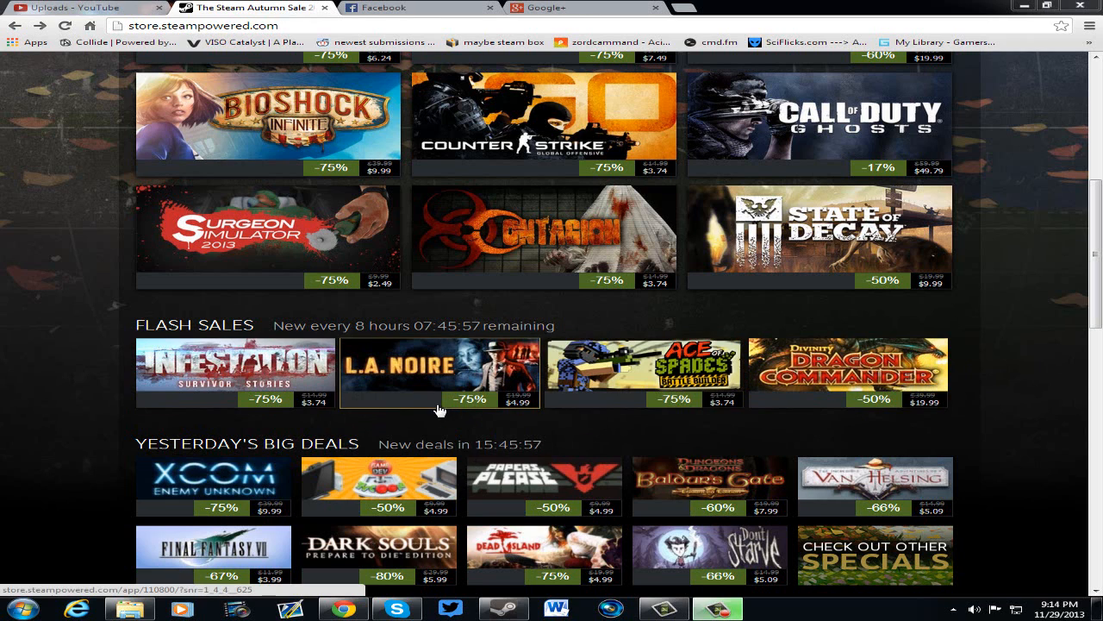
{"action": "mouse_move", "coordinate": [267, 362]}
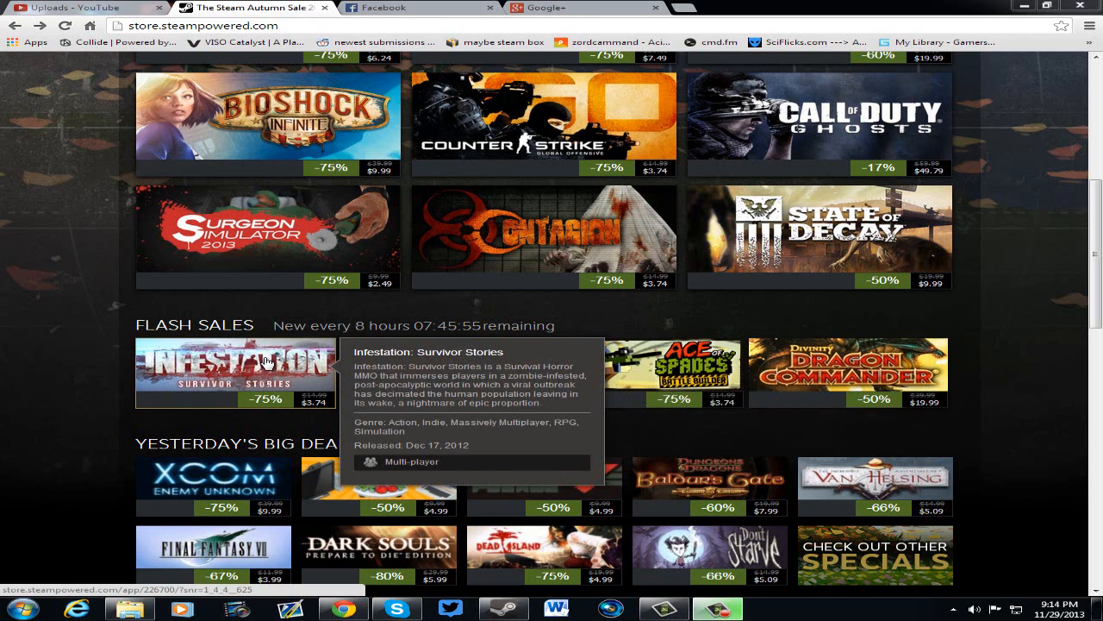
{"action": "mouse_move", "coordinate": [293, 362]}
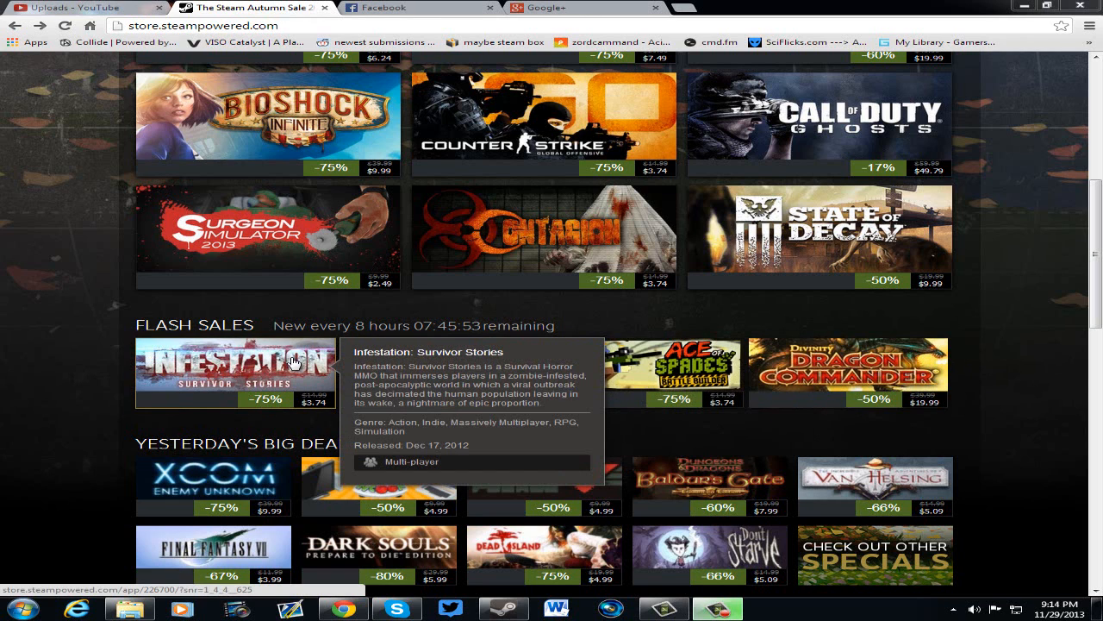
{"action": "mouse_move", "coordinate": [262, 380]}
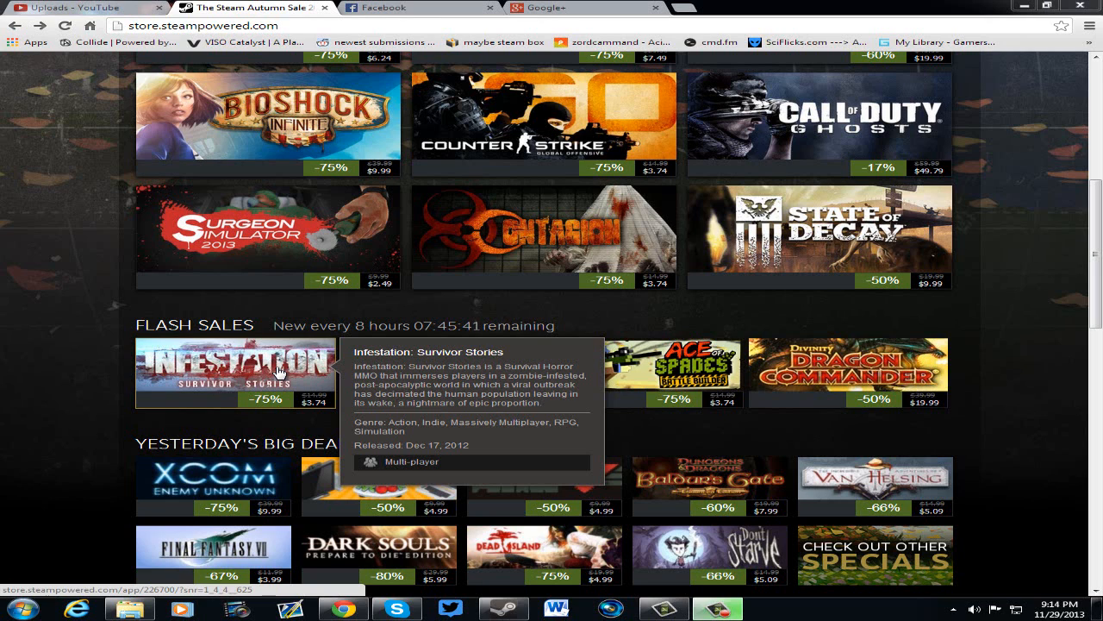
{"action": "mouse_move", "coordinate": [358, 414]}
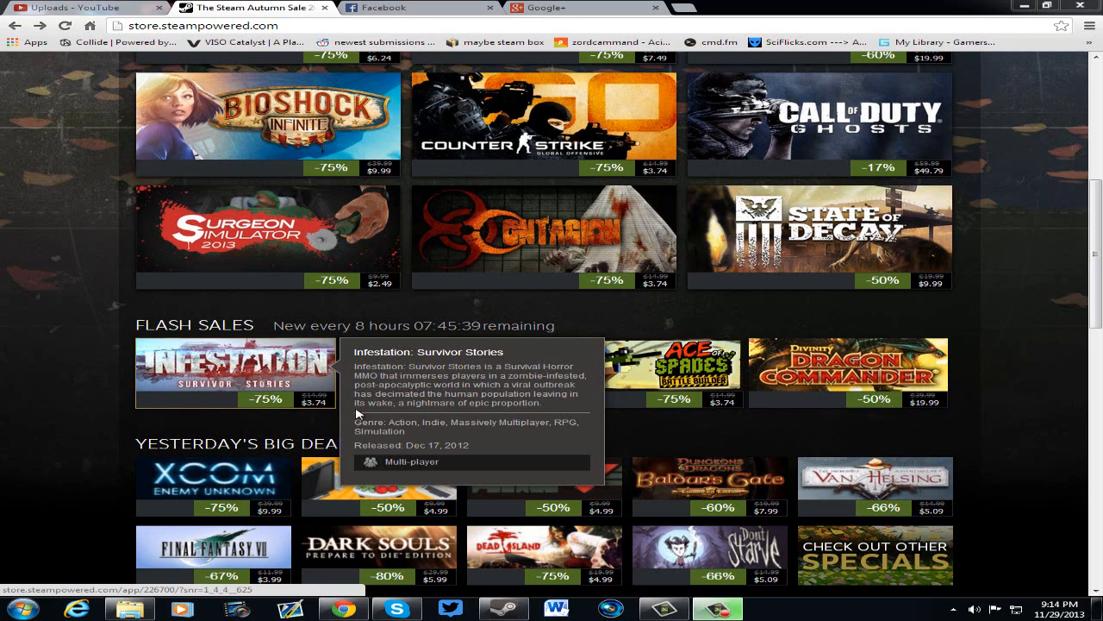
{"action": "mouse_move", "coordinate": [125, 326]}
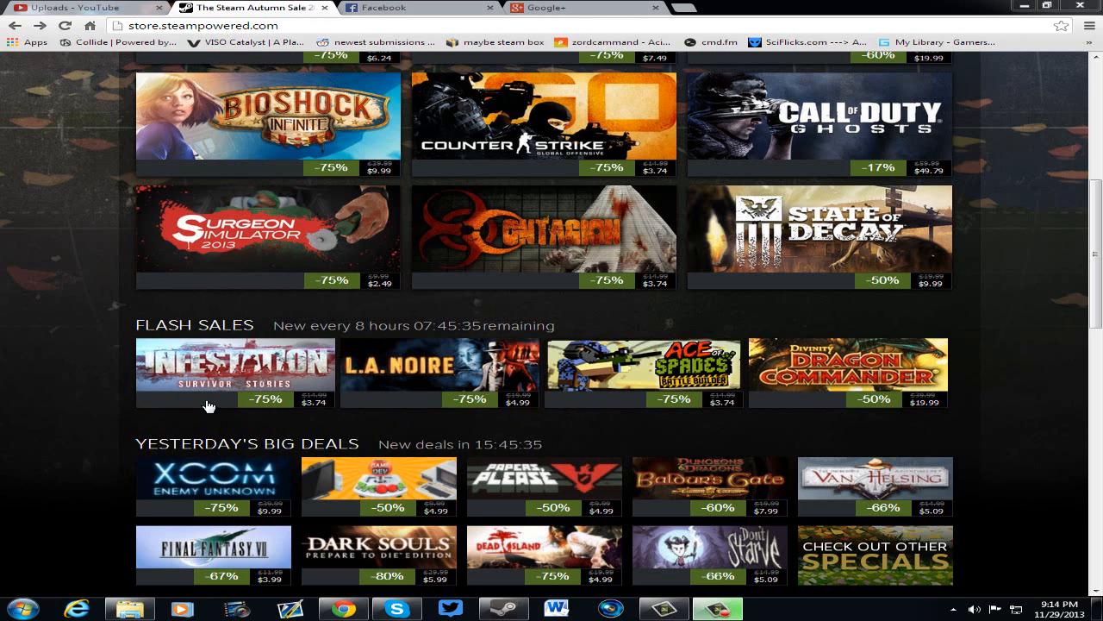
{"action": "mouse_move", "coordinate": [284, 400]}
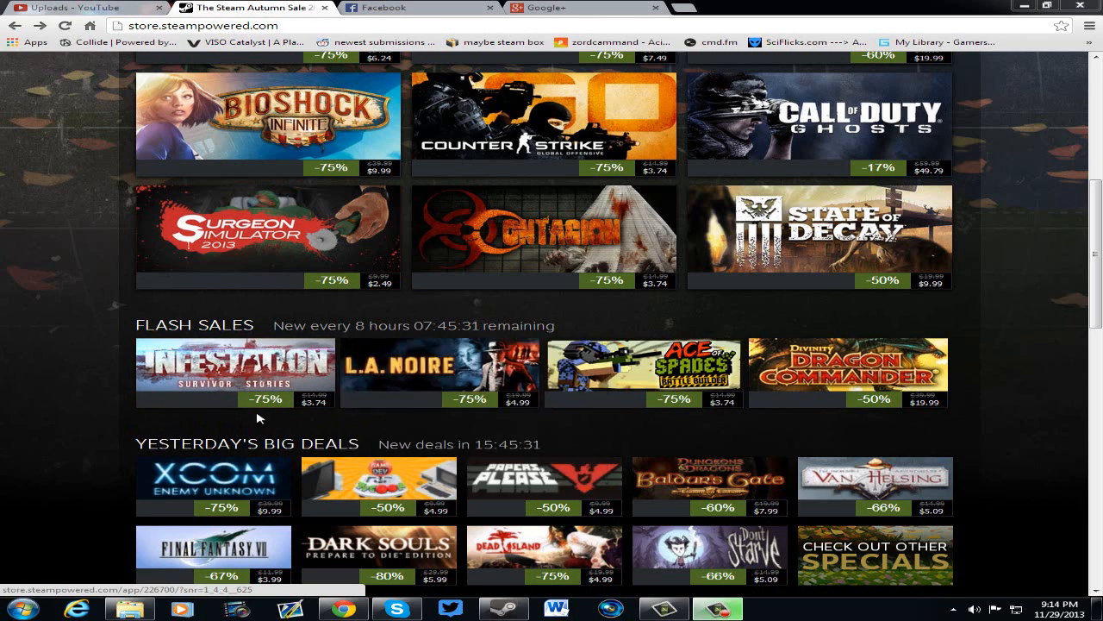
{"action": "mouse_move", "coordinate": [269, 348]}
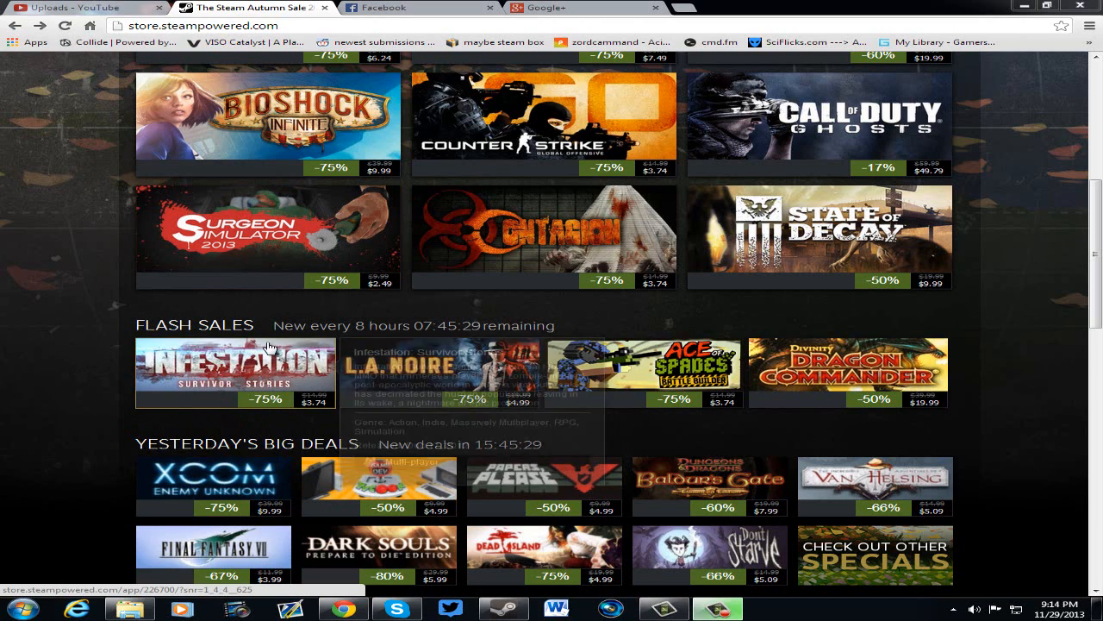
{"action": "mouse_move", "coordinate": [210, 371]}
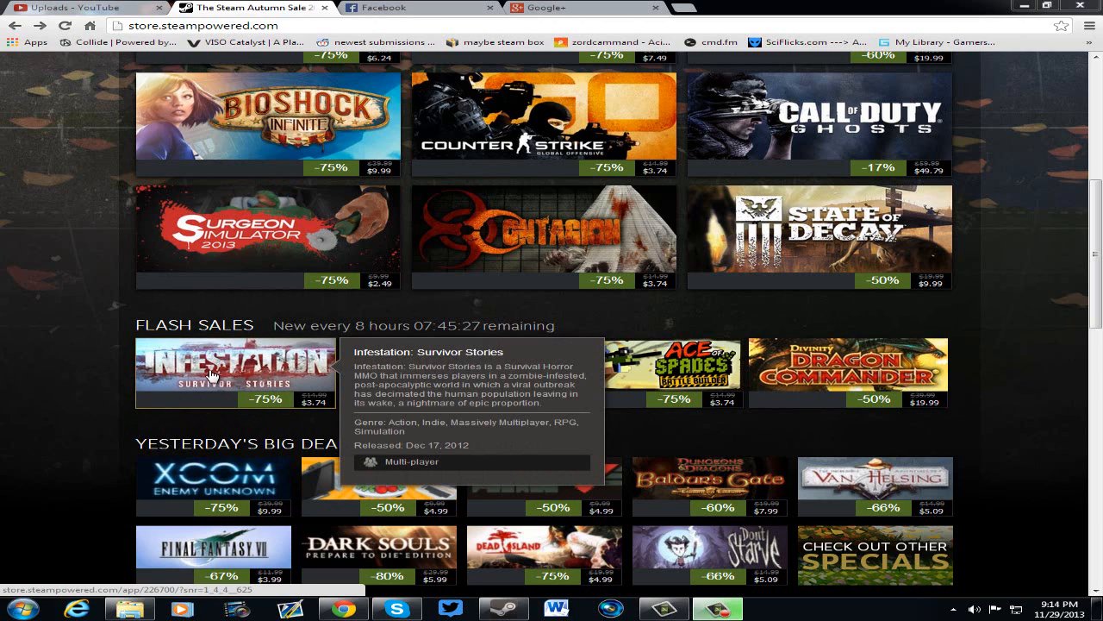
{"action": "mouse_move", "coordinate": [159, 360]}
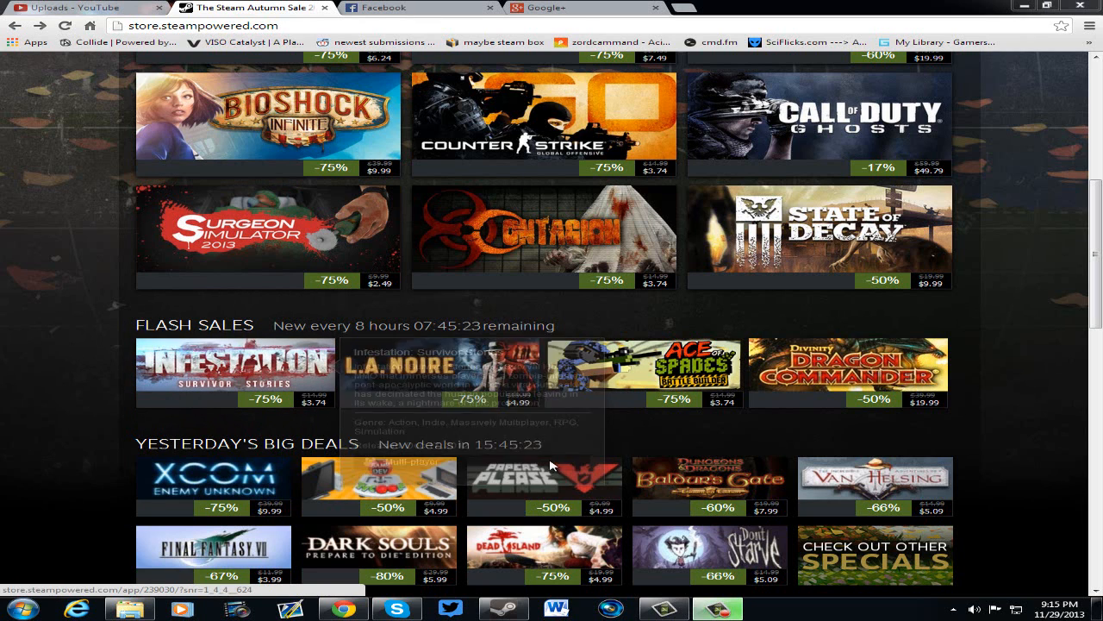
{"action": "mouse_move", "coordinate": [440, 365]}
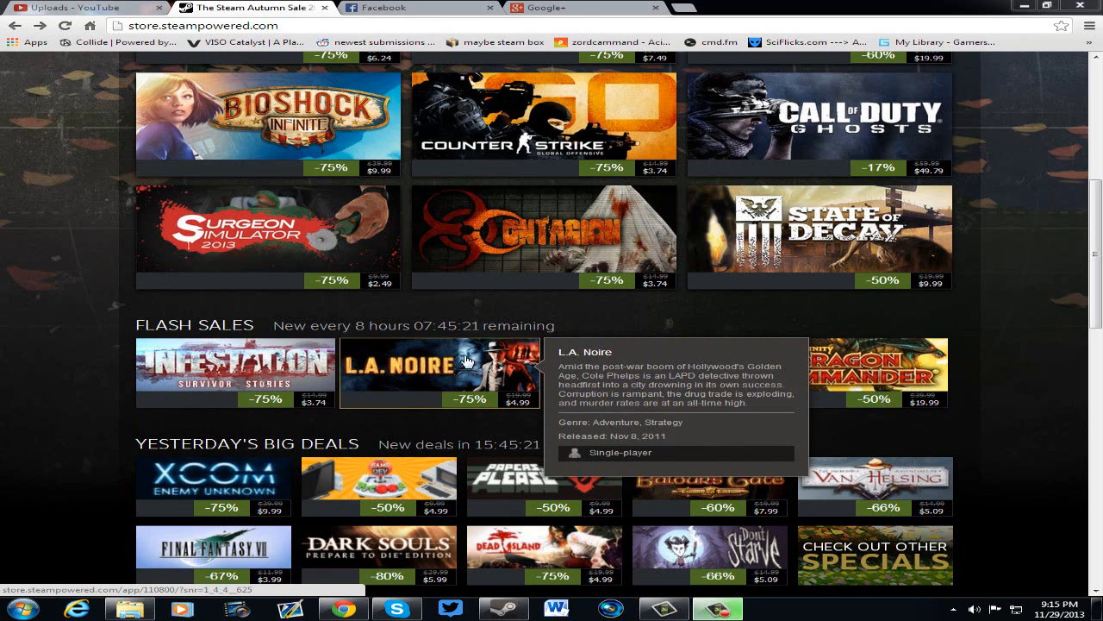
{"action": "mouse_move", "coordinate": [455, 398]}
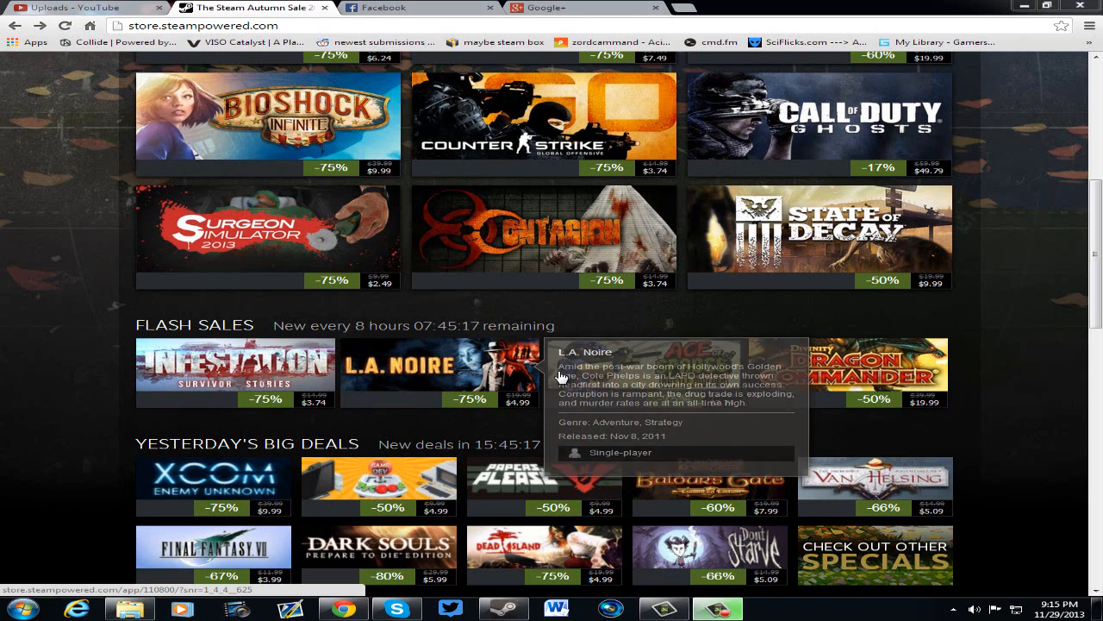
{"action": "mouse_move", "coordinate": [471, 417]}
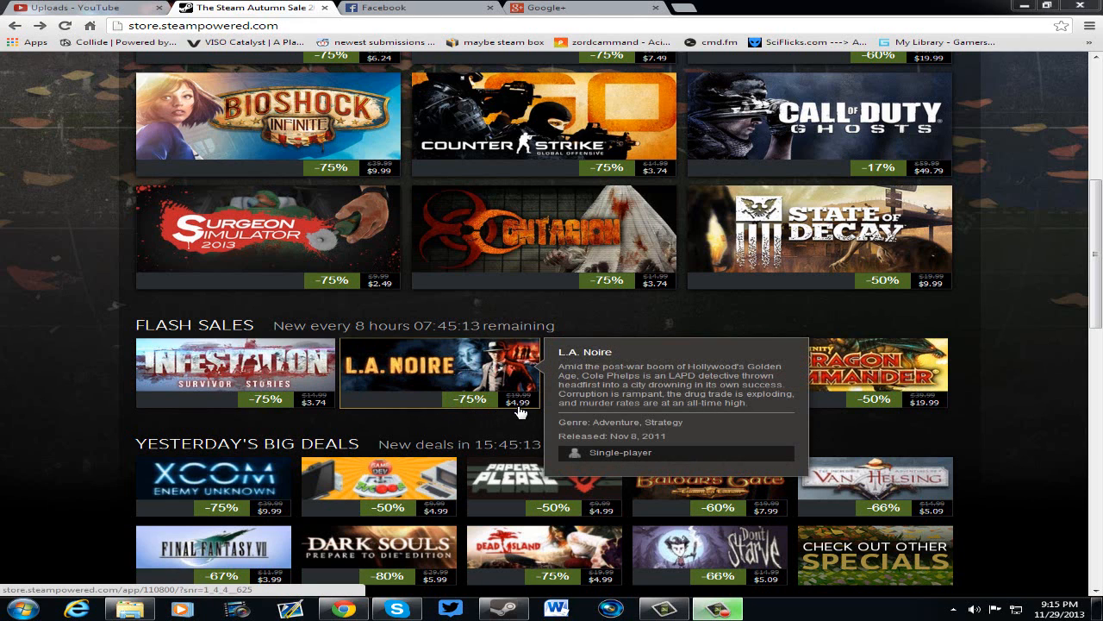
{"action": "mouse_move", "coordinate": [462, 364]}
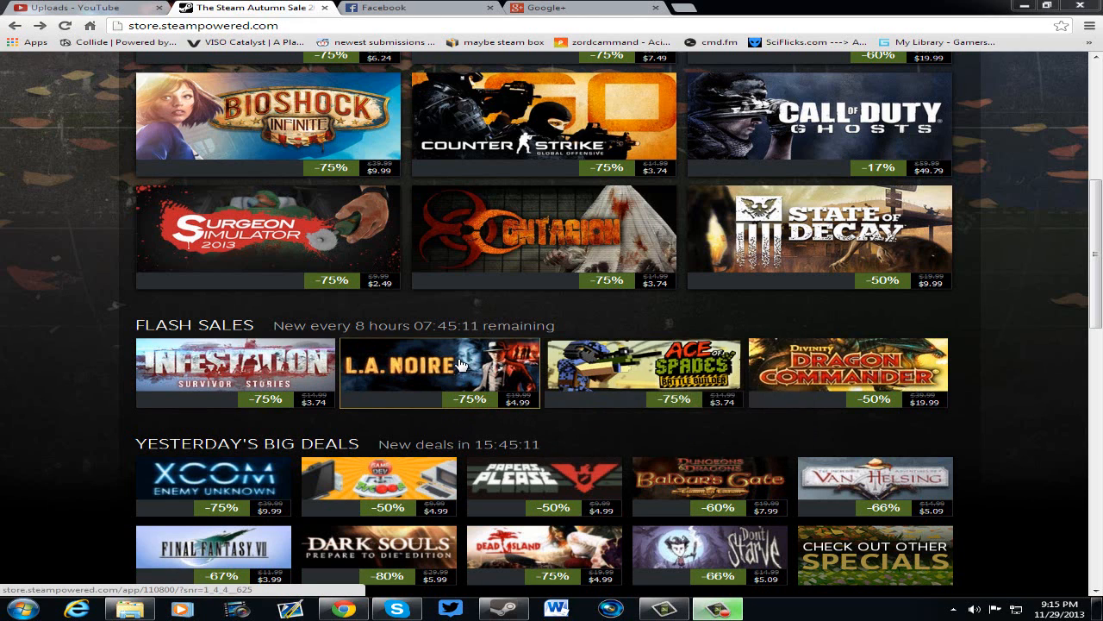
{"action": "mouse_move", "coordinate": [469, 357]}
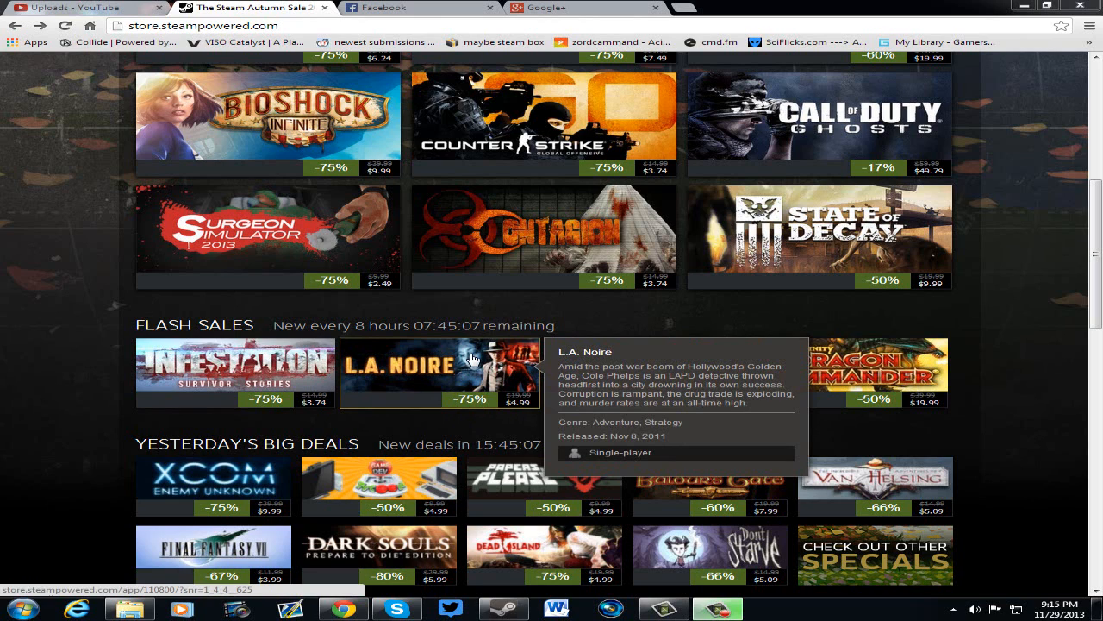
{"action": "mouse_move", "coordinate": [381, 362]}
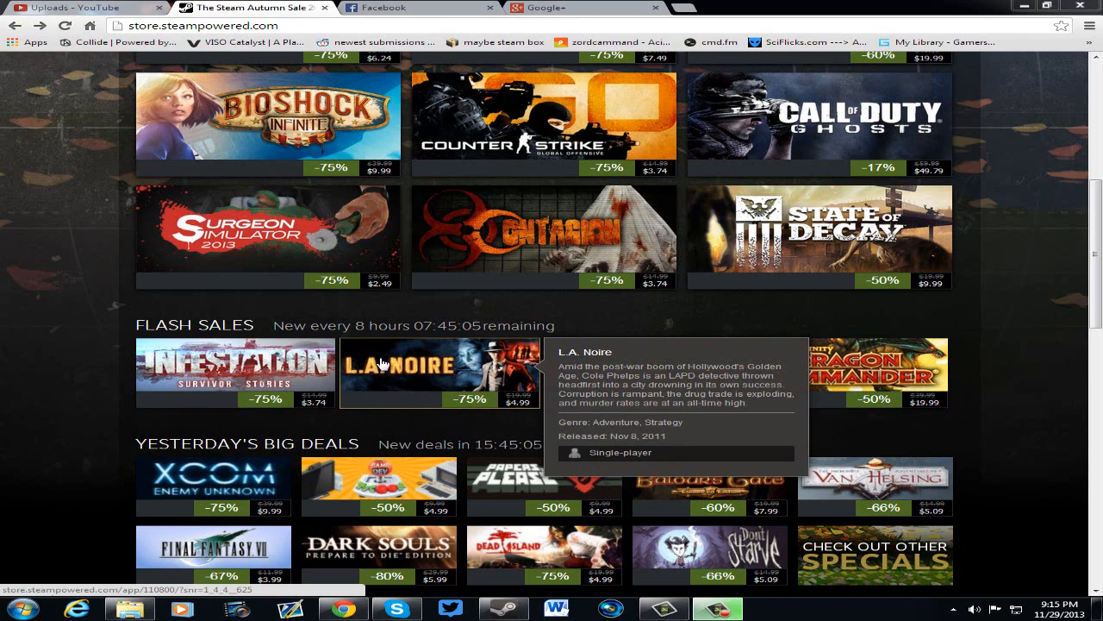
{"action": "mouse_move", "coordinate": [508, 338]}
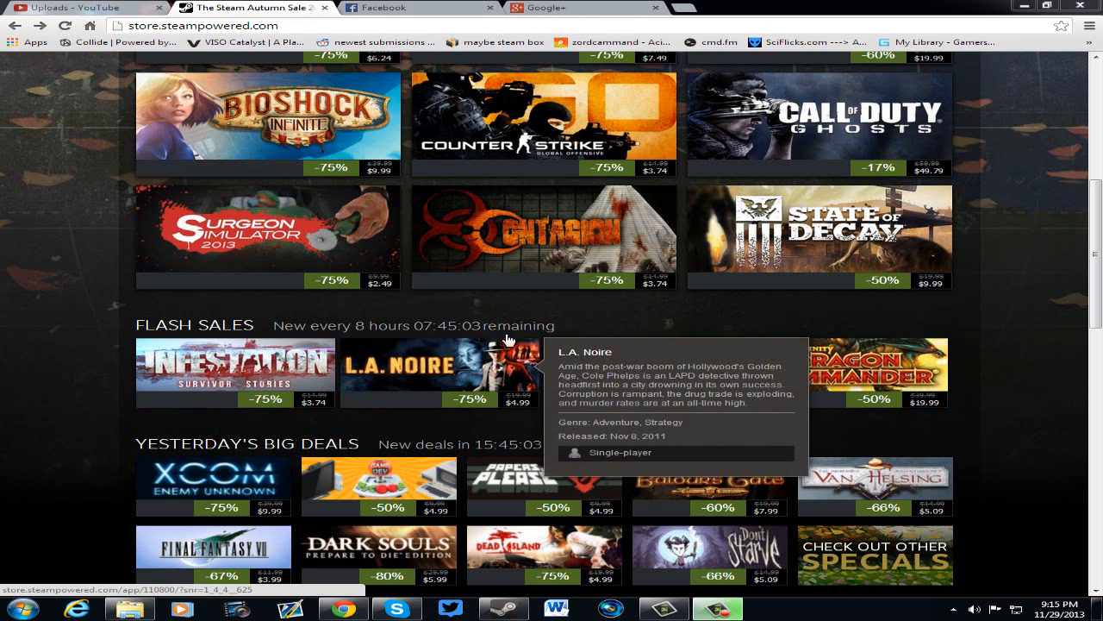
{"action": "mouse_move", "coordinate": [490, 379]}
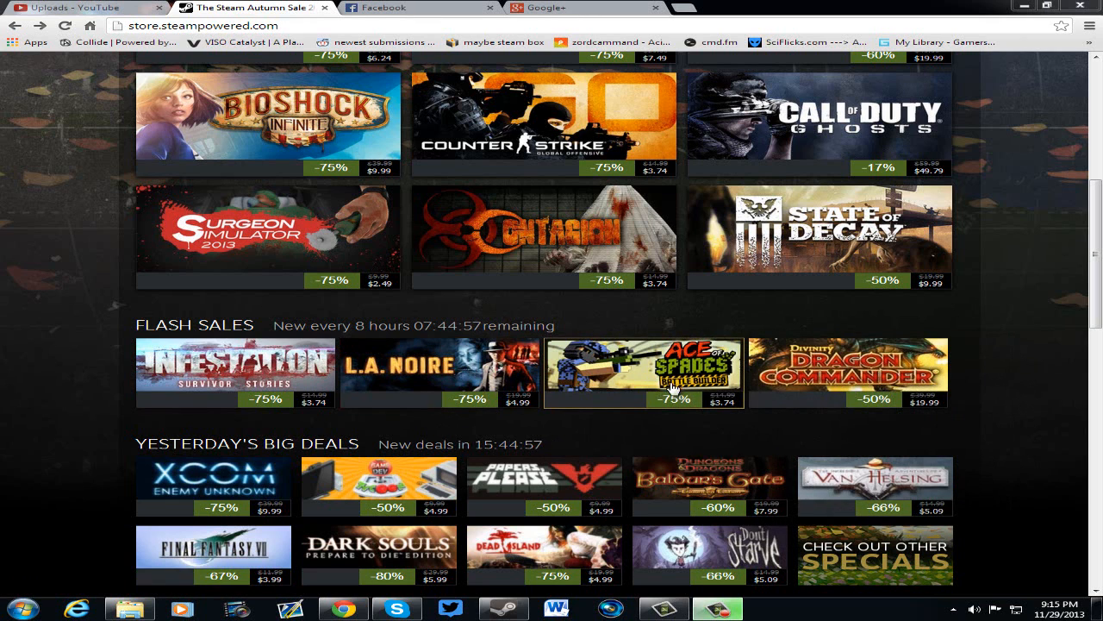
{"action": "mouse_move", "coordinate": [643, 398]}
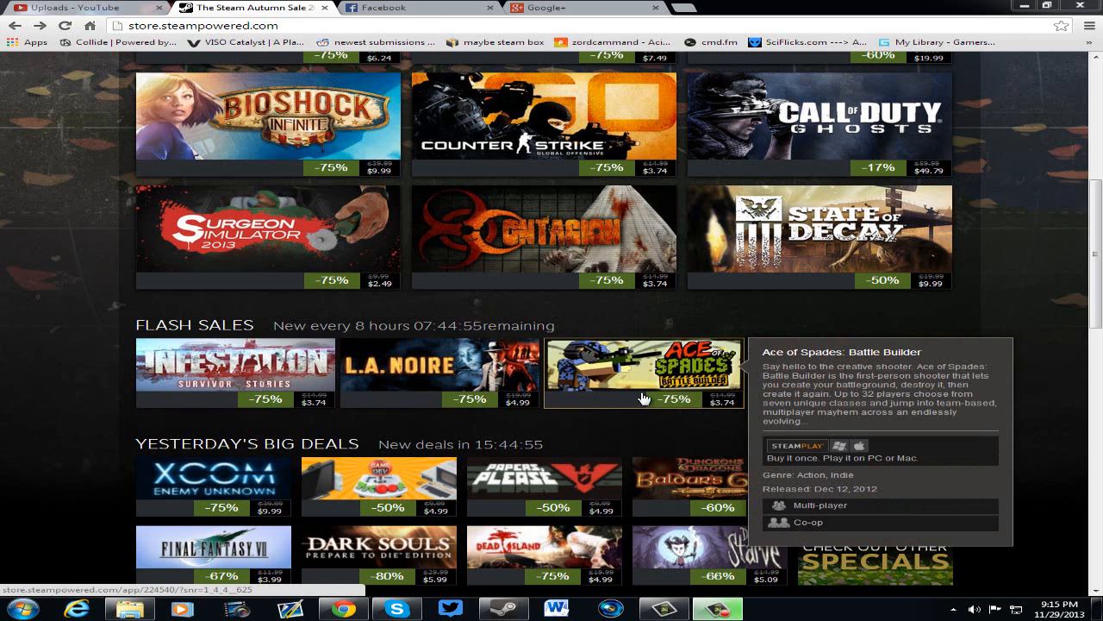
{"action": "mouse_move", "coordinate": [646, 375]}
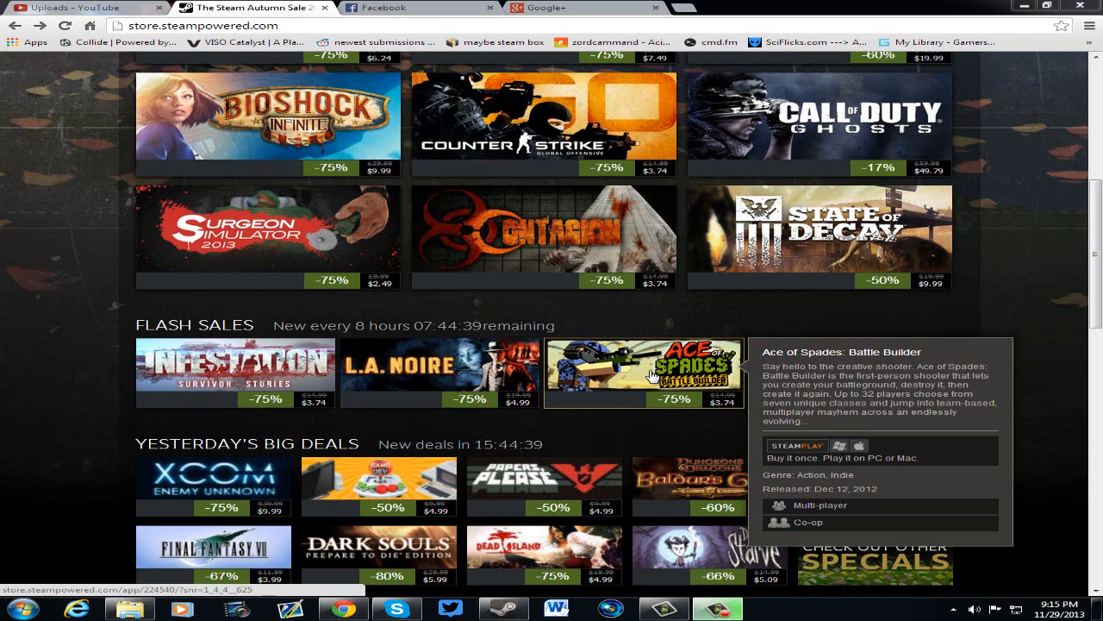
{"action": "mouse_move", "coordinate": [707, 297]}
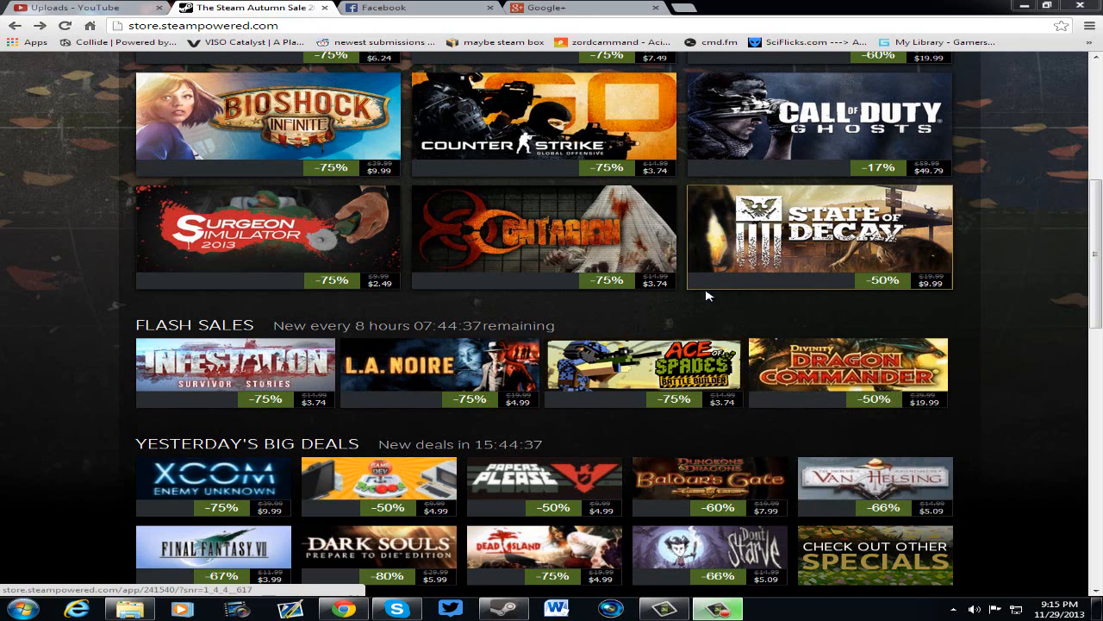
{"action": "mouse_move", "coordinate": [955, 273]}
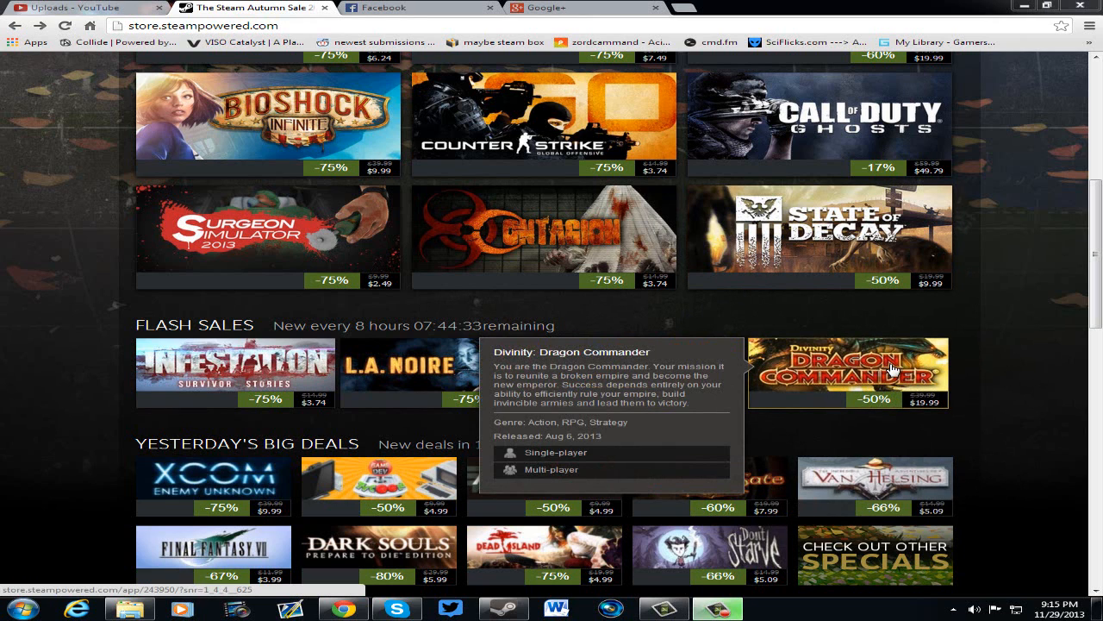
{"action": "mouse_move", "coordinate": [928, 376]}
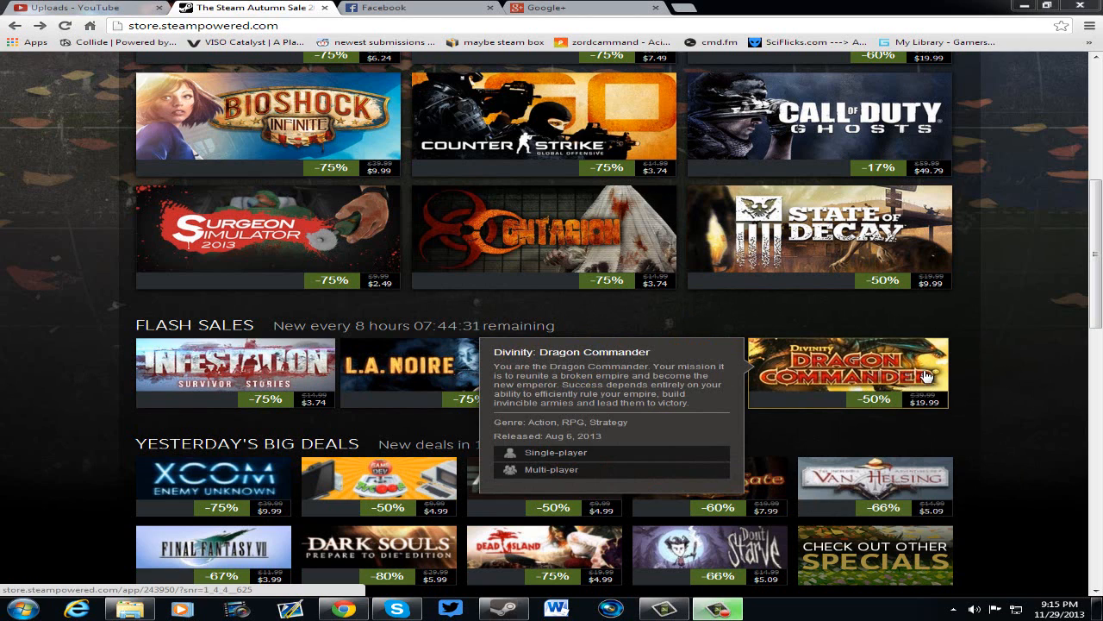
{"action": "mouse_move", "coordinate": [832, 363]}
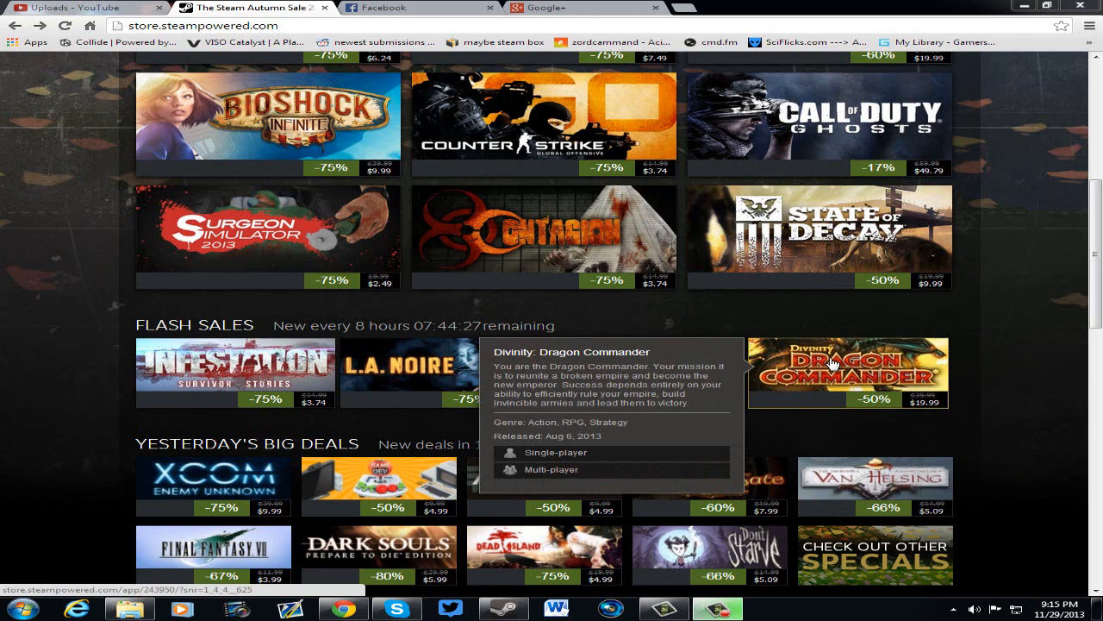
{"action": "mouse_move", "coordinate": [807, 353]}
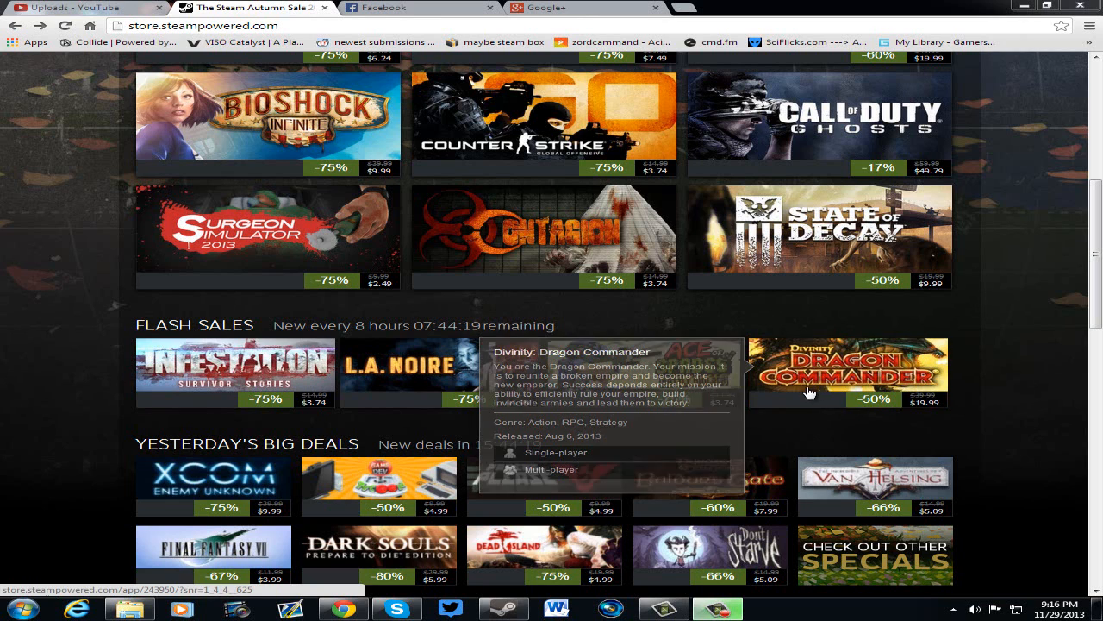
{"action": "mouse_move", "coordinate": [491, 362]}
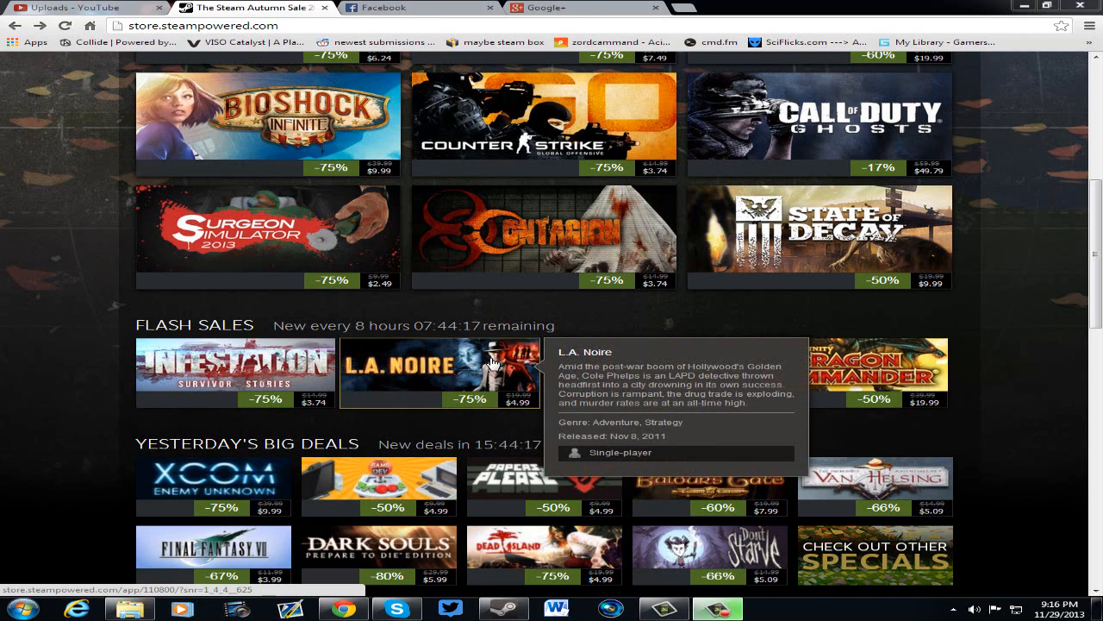
{"action": "mouse_move", "coordinate": [690, 383]}
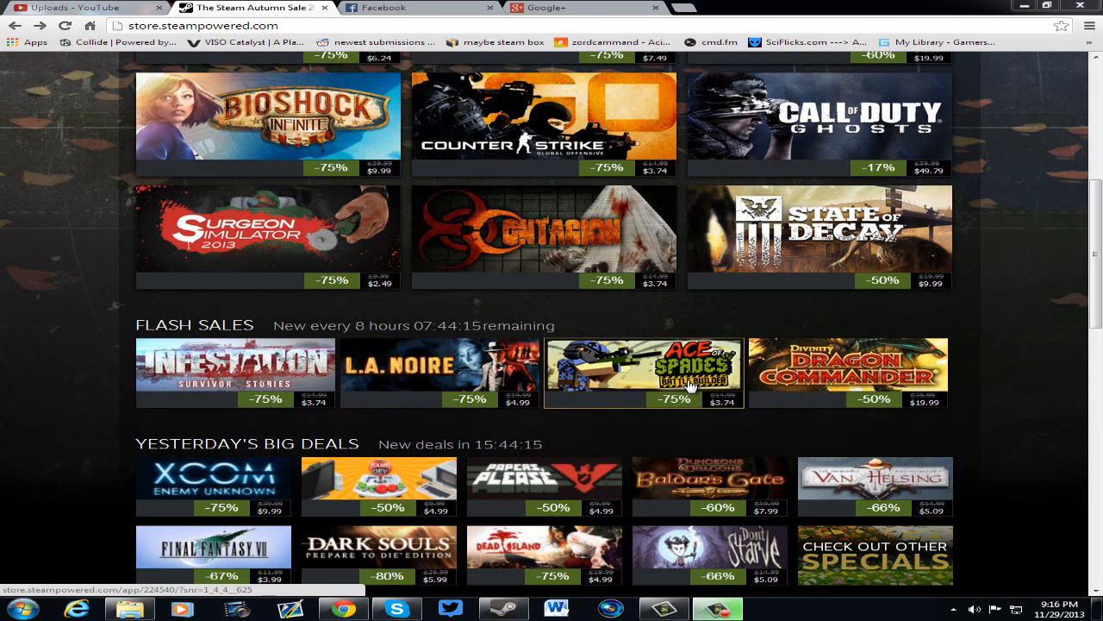
{"action": "mouse_move", "coordinate": [212, 352]}
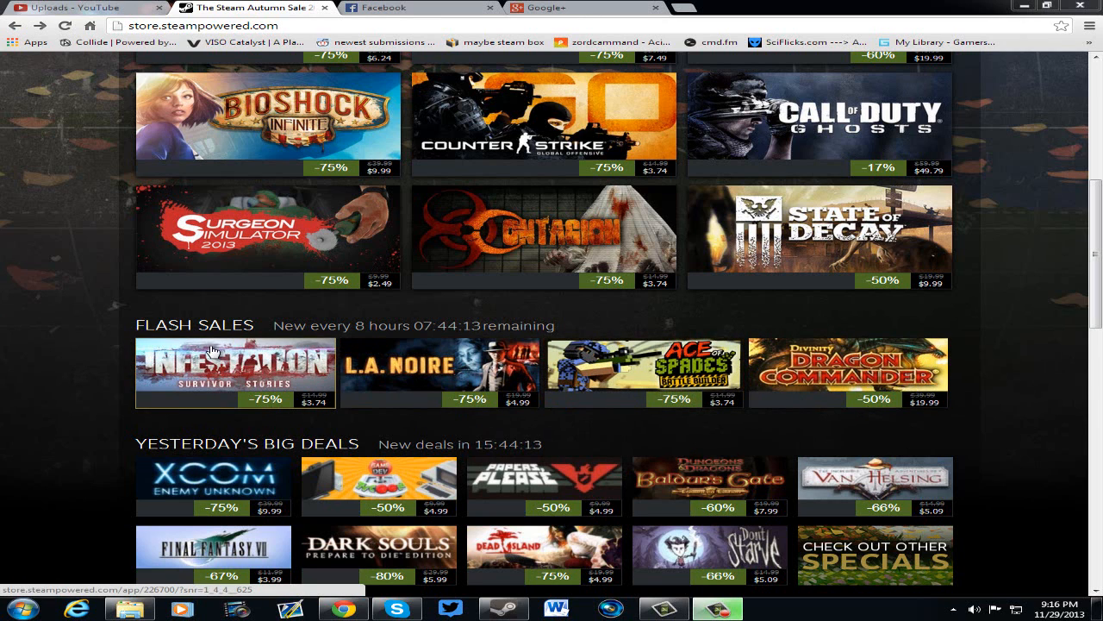
{"action": "mouse_move", "coordinate": [462, 360]}
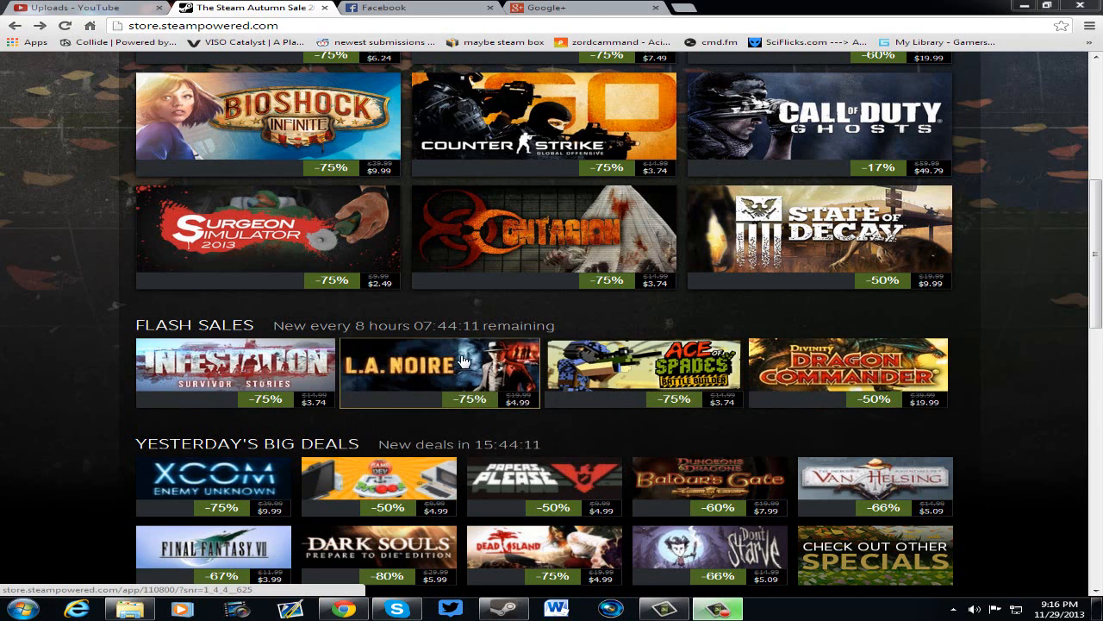
- Scroll the sale page to the Top Sellers grid to reveal the discounted Dark Souls tooltip
{"action": "scroll", "scroll_direction": "up", "scroll_amount": 3}
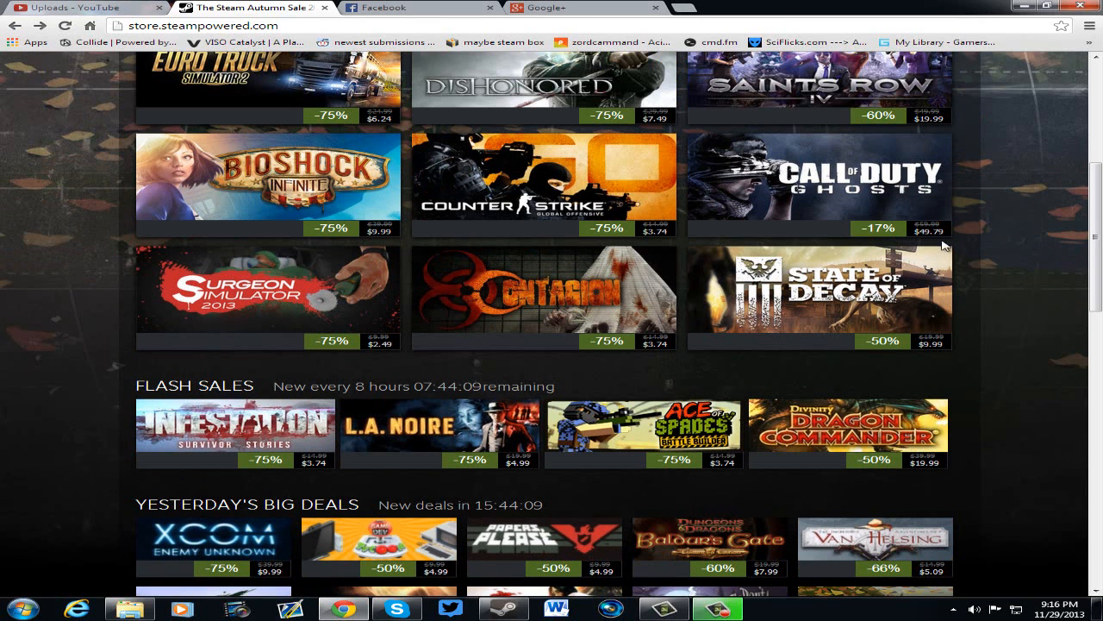
{"action": "mouse_move", "coordinate": [518, 297]}
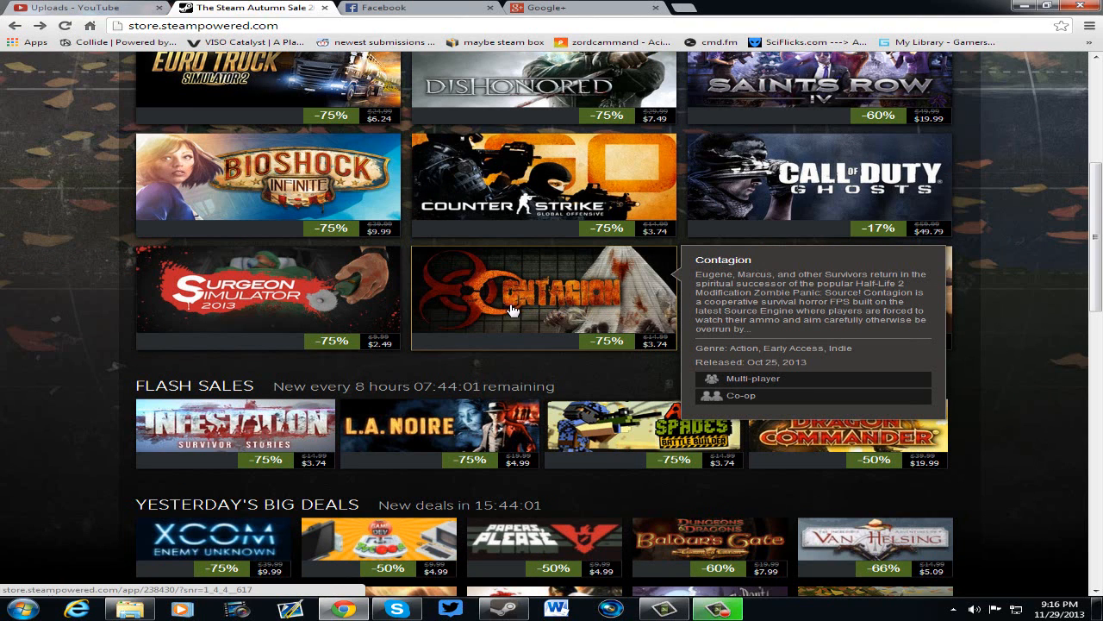
{"action": "mouse_move", "coordinate": [621, 343]}
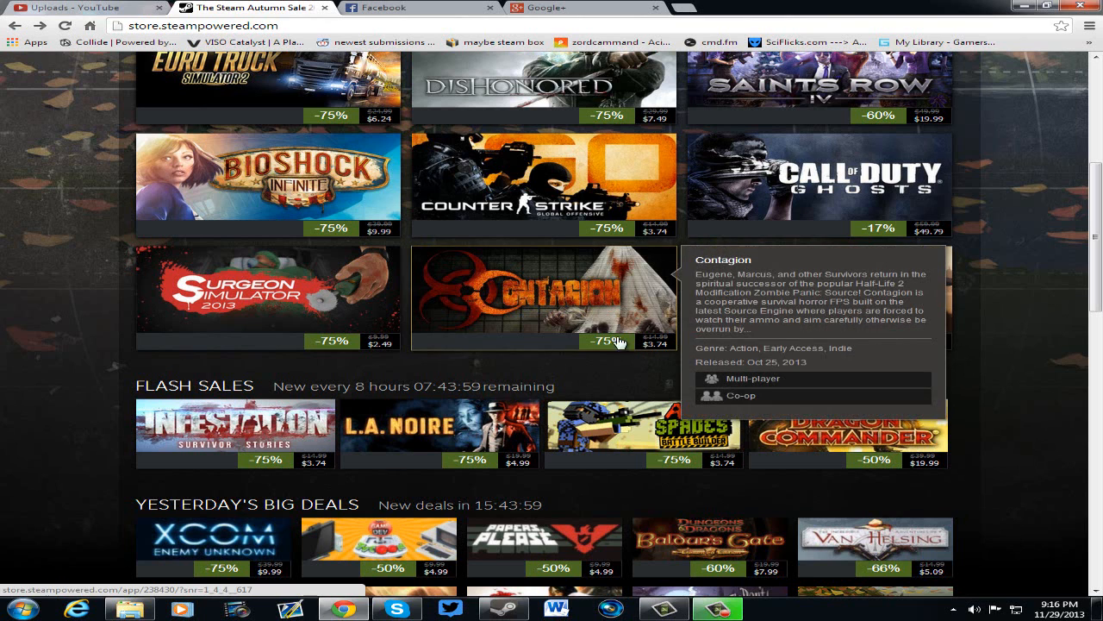
{"action": "mouse_move", "coordinate": [569, 295]}
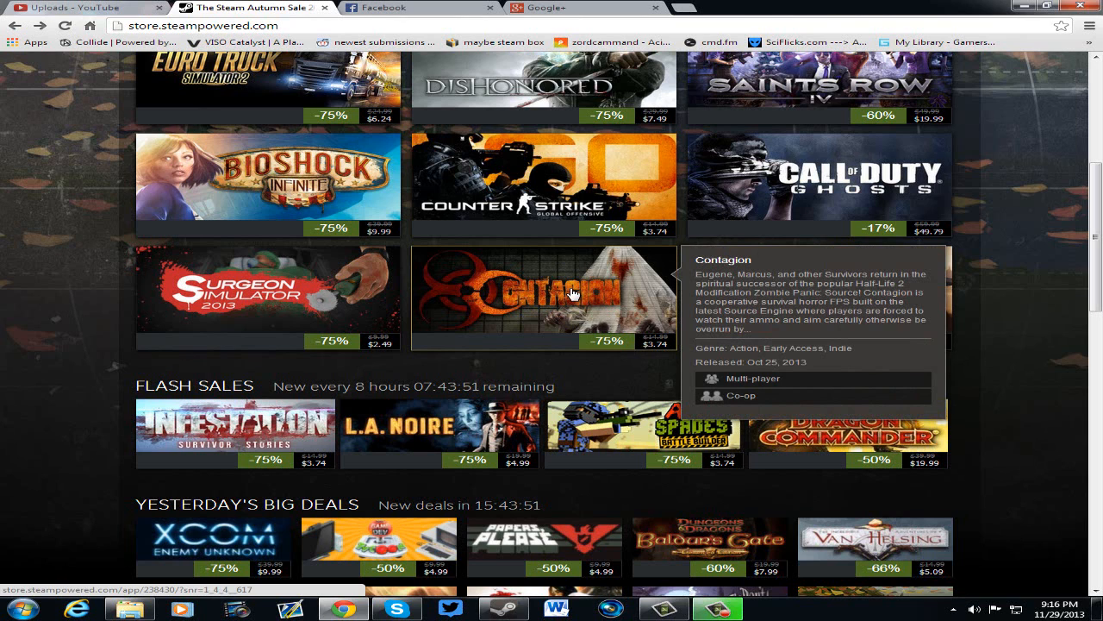
{"action": "scroll", "scroll_direction": "up", "scroll_amount": 3}
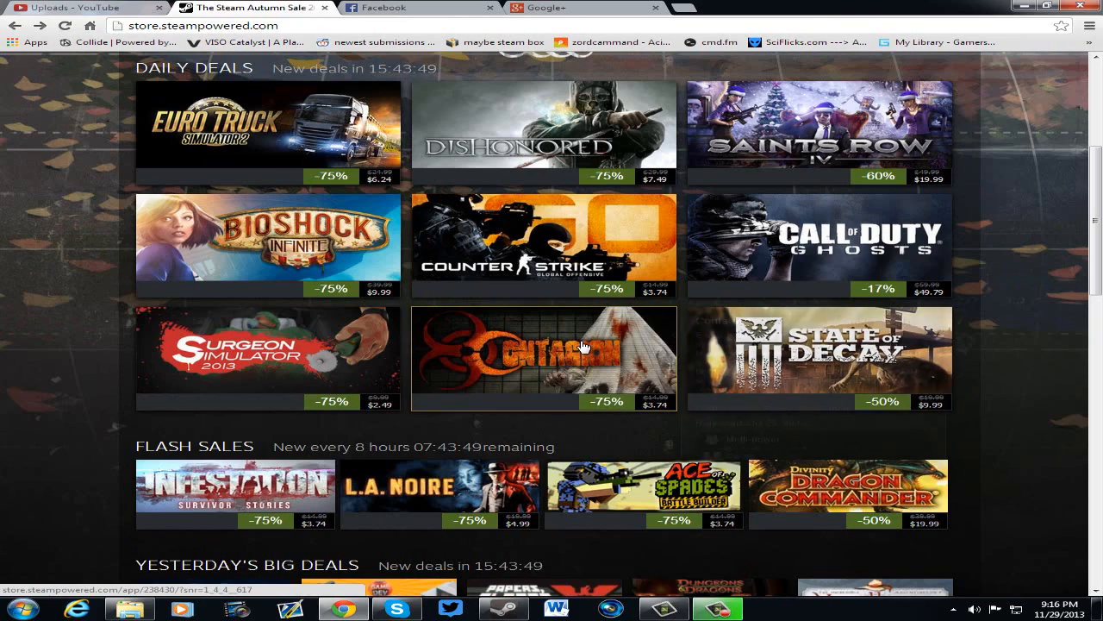
{"action": "mouse_move", "coordinate": [593, 348]}
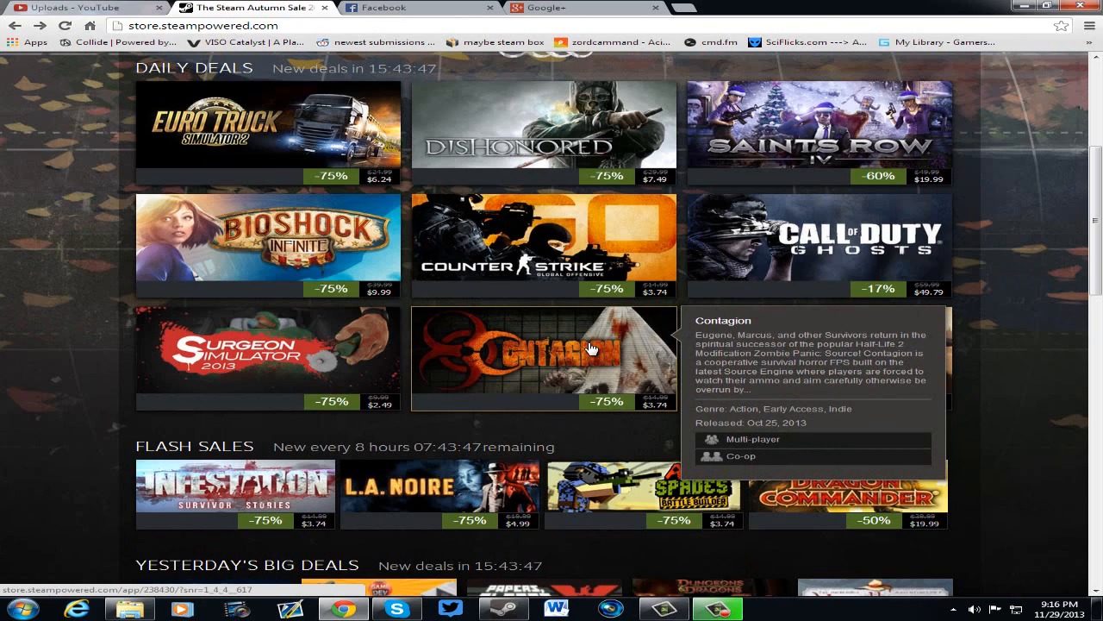
{"action": "mouse_move", "coordinate": [543, 245]}
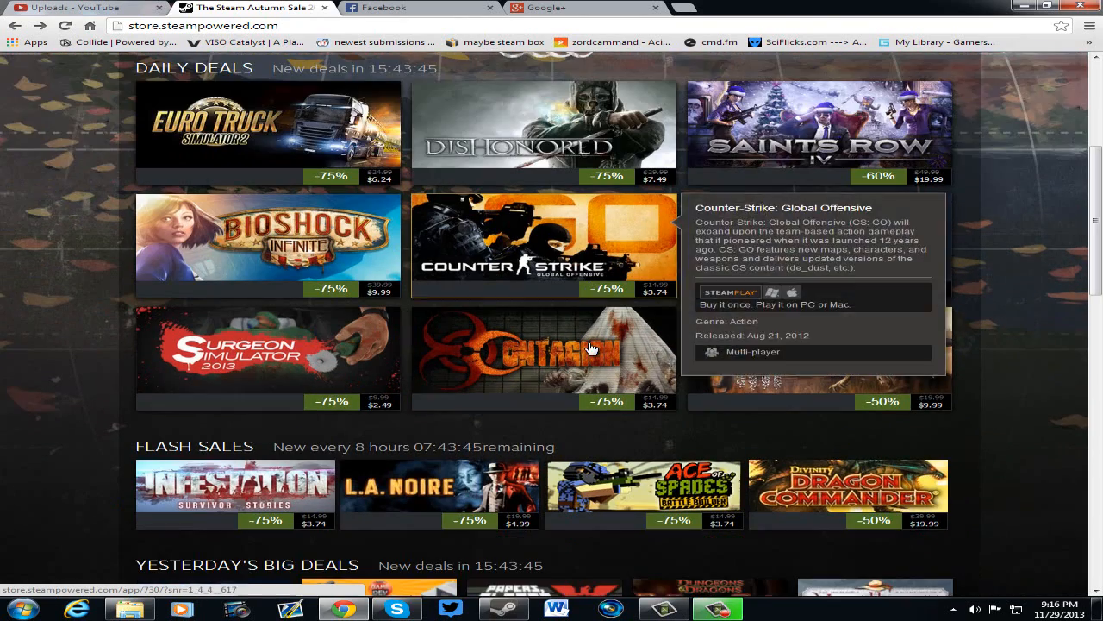
{"action": "mouse_move", "coordinate": [268, 245]}
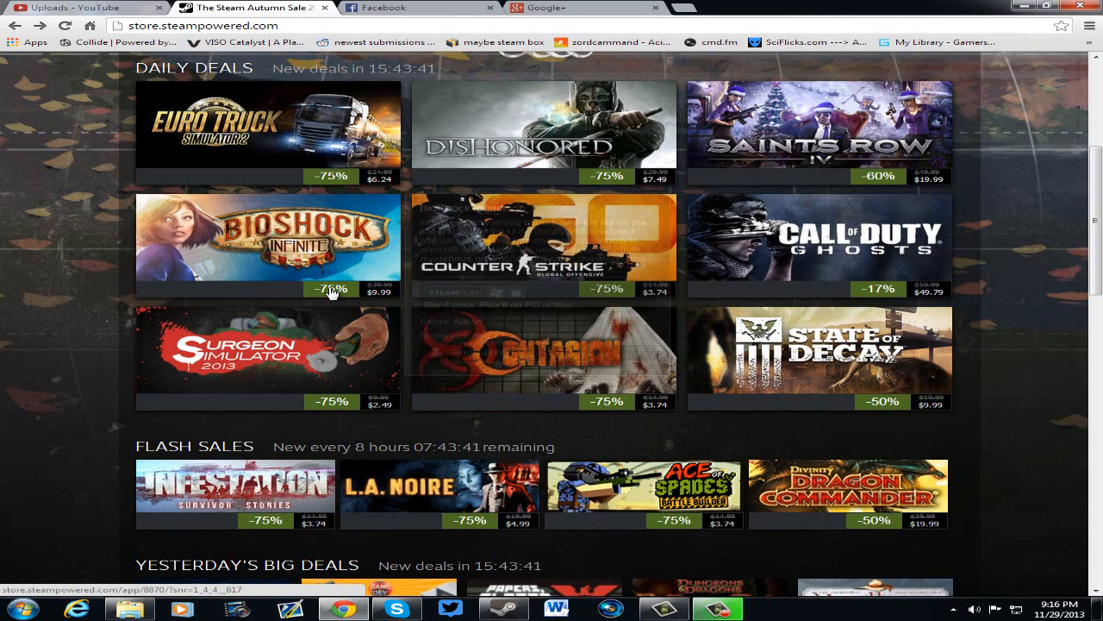
{"action": "scroll", "scroll_direction": "down", "scroll_amount": 3}
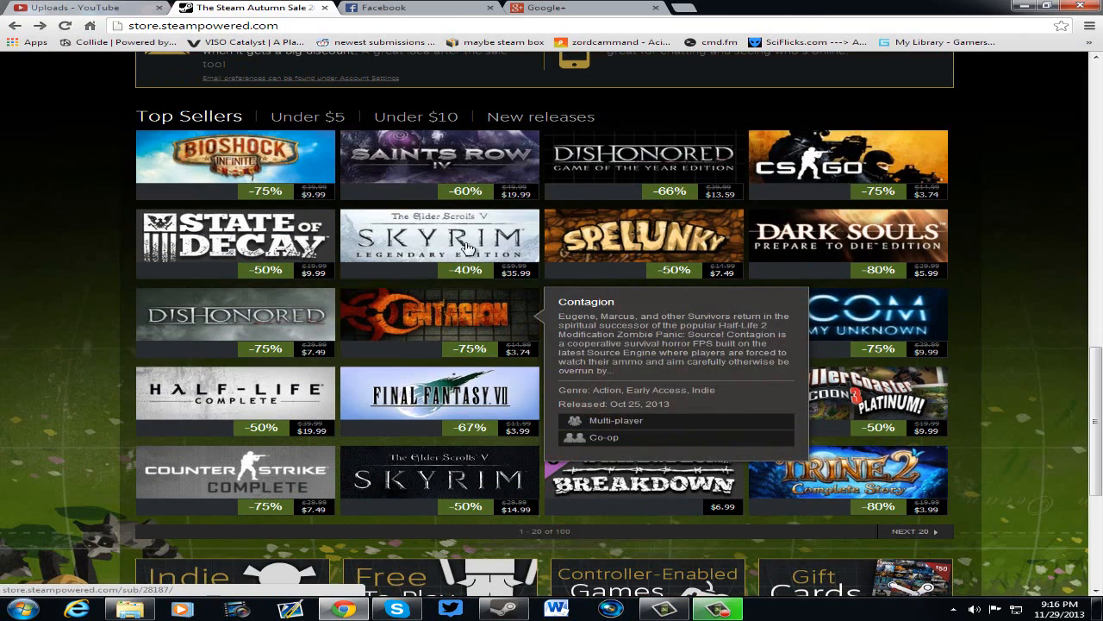
{"action": "mouse_move", "coordinate": [234, 164]}
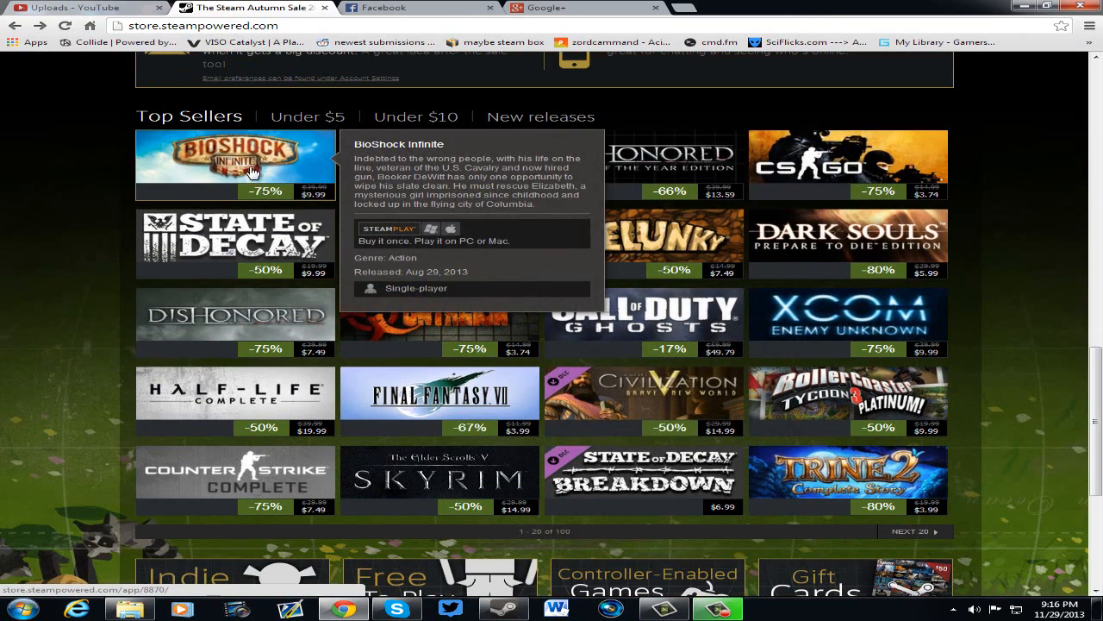
{"action": "mouse_move", "coordinate": [324, 274]}
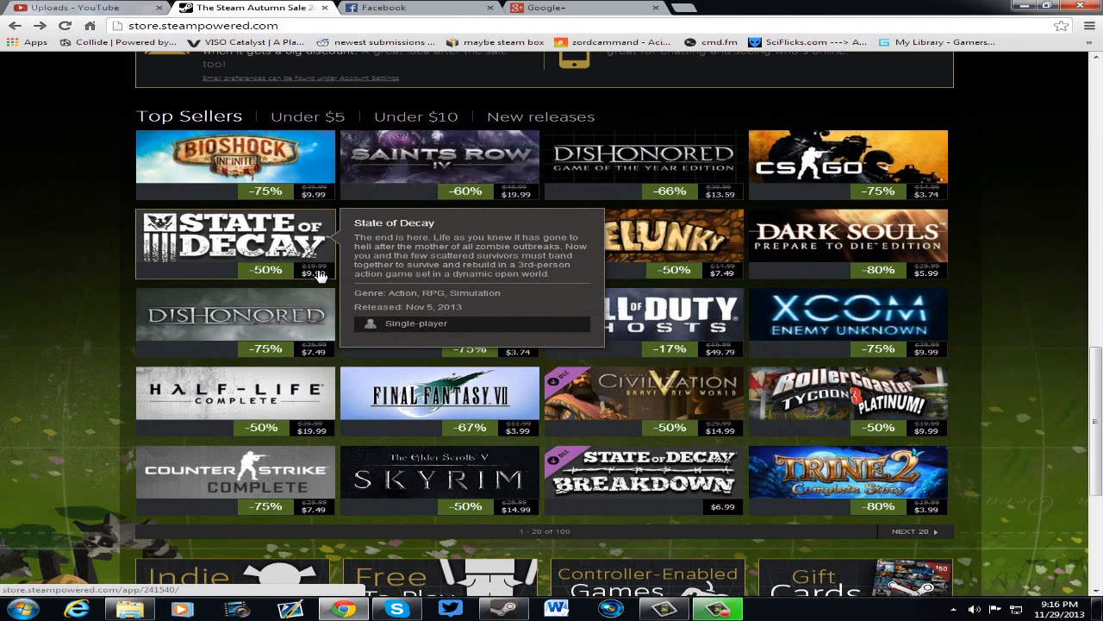
{"action": "mouse_move", "coordinate": [74, 504]}
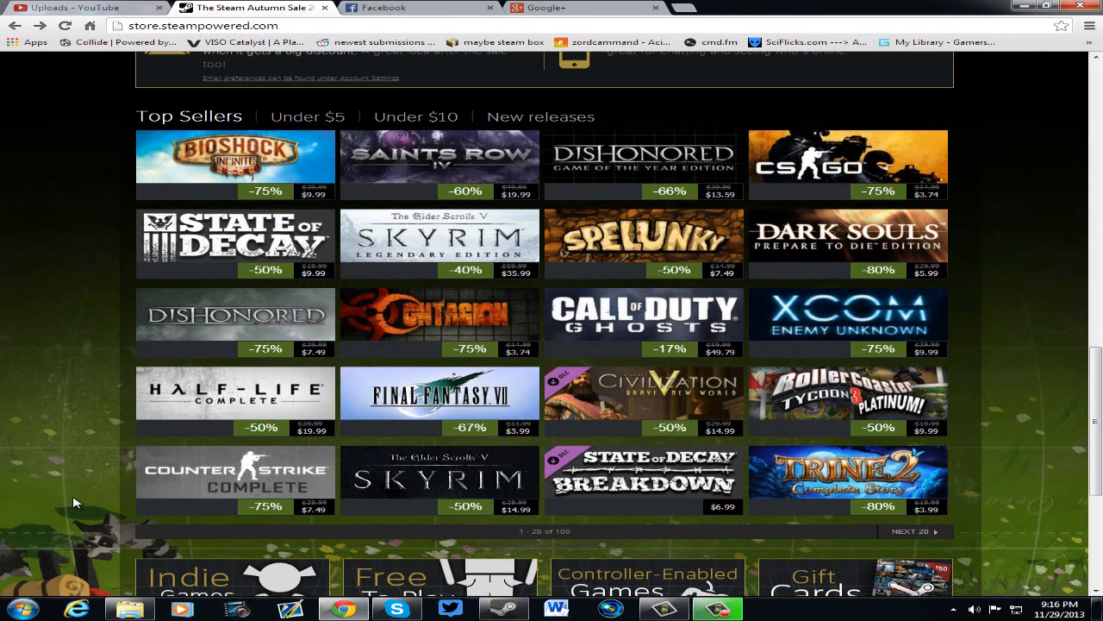
{"action": "mouse_move", "coordinate": [274, 489]}
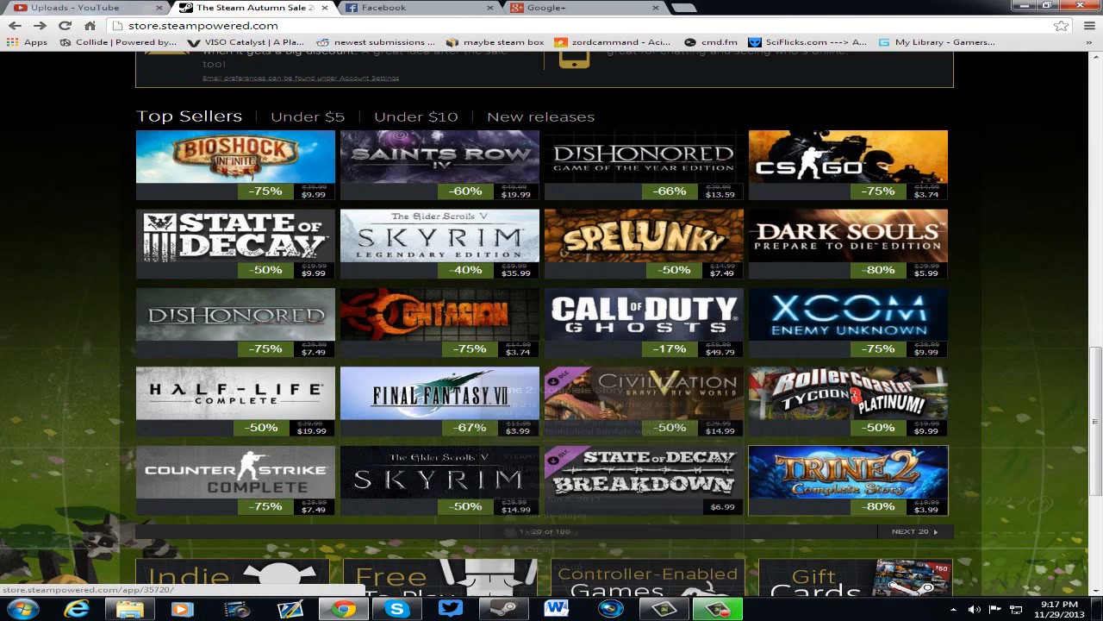
{"action": "mouse_move", "coordinate": [439, 400]}
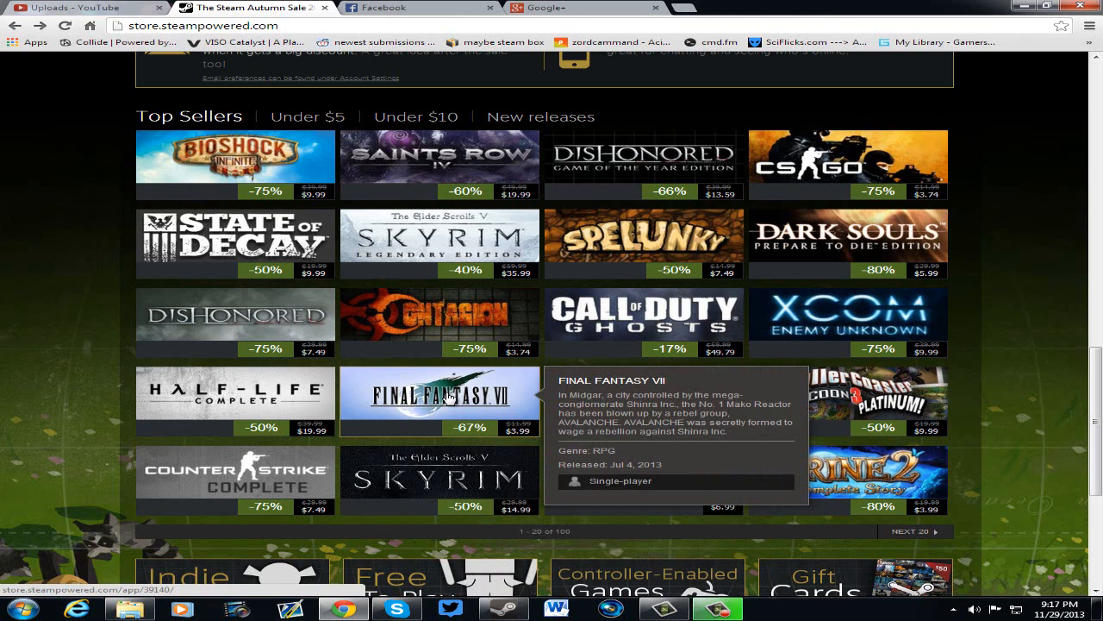
{"action": "mouse_move", "coordinate": [955, 211]}
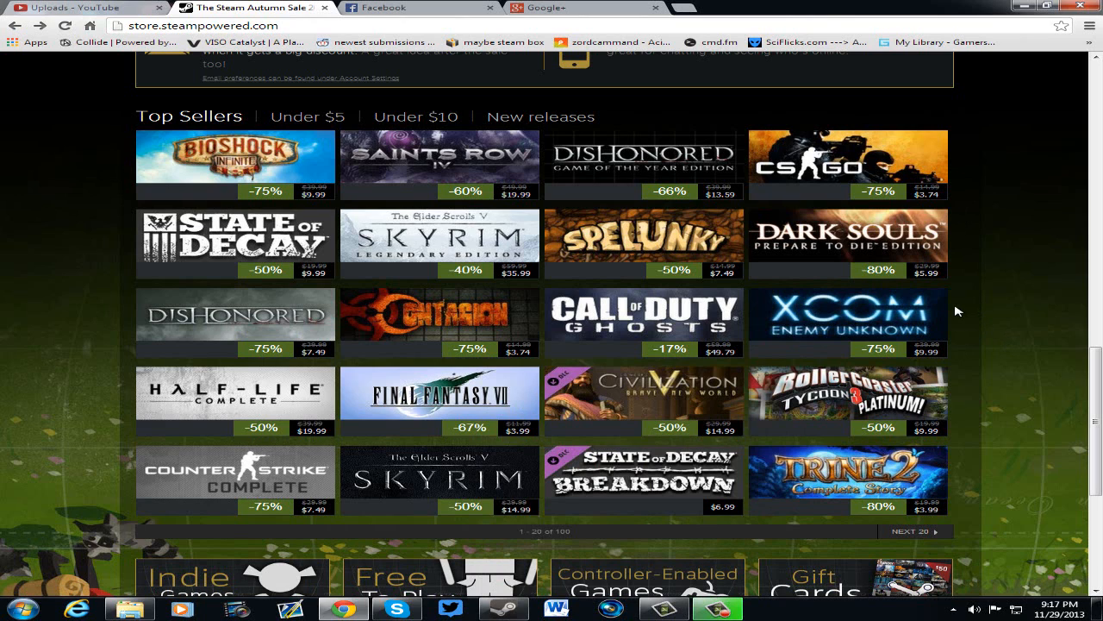
{"action": "mouse_move", "coordinate": [848, 238]}
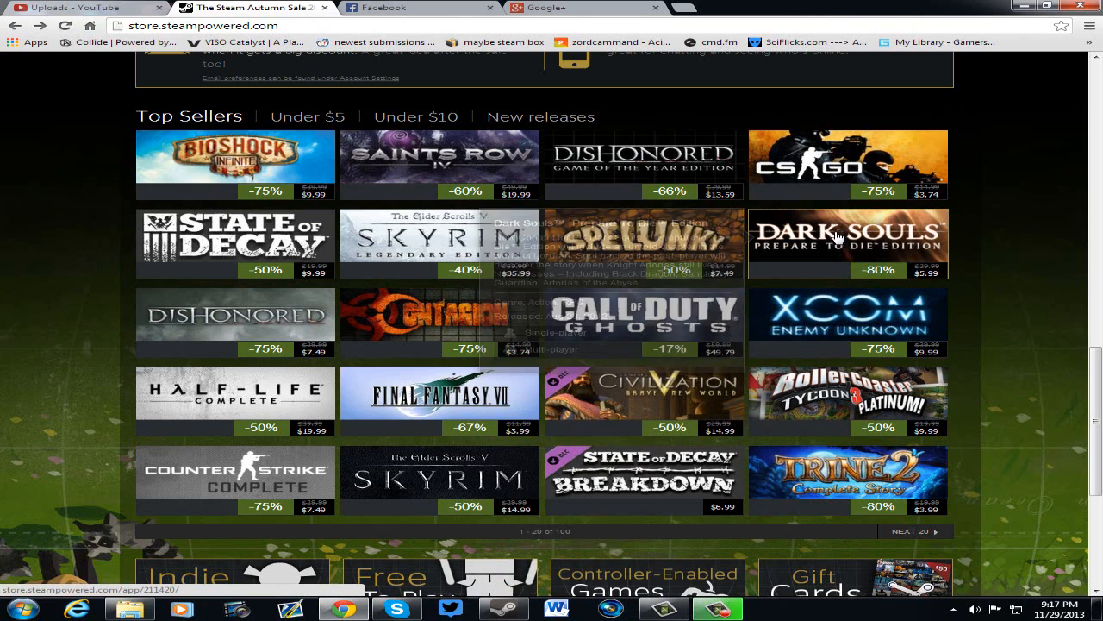
{"action": "mouse_move", "coordinate": [849, 245]}
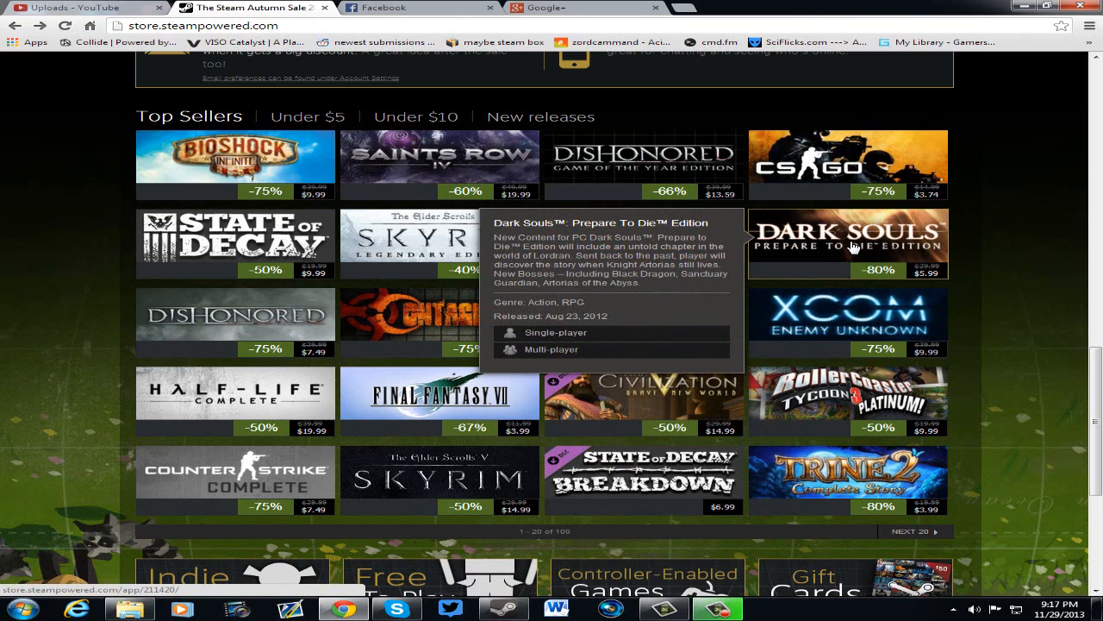
{"action": "mouse_move", "coordinate": [843, 260]}
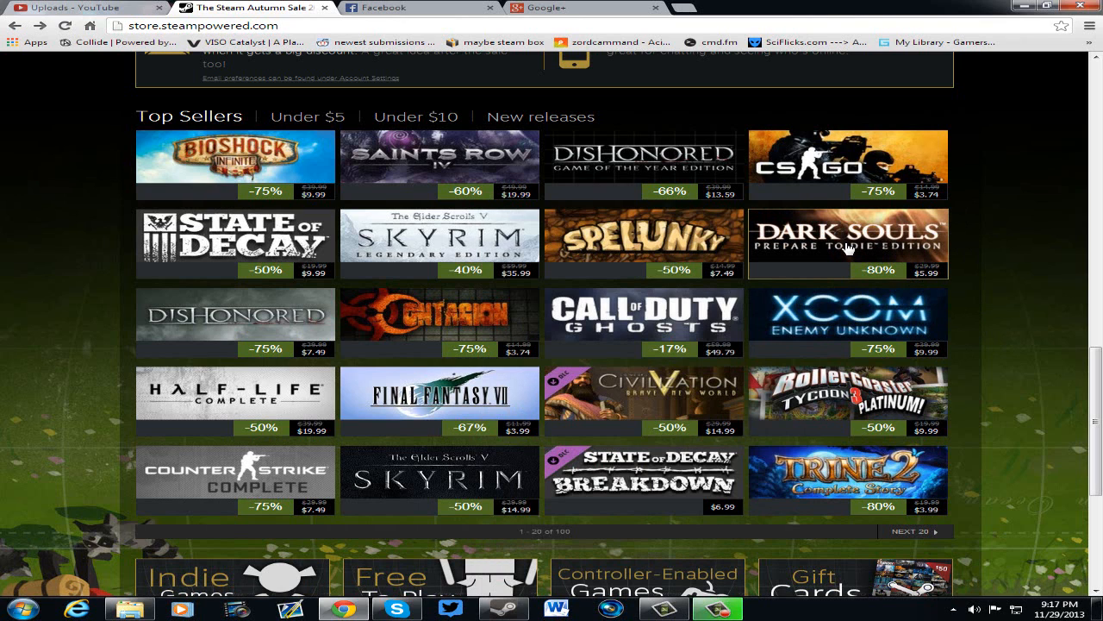
{"action": "mouse_move", "coordinate": [848, 245]}
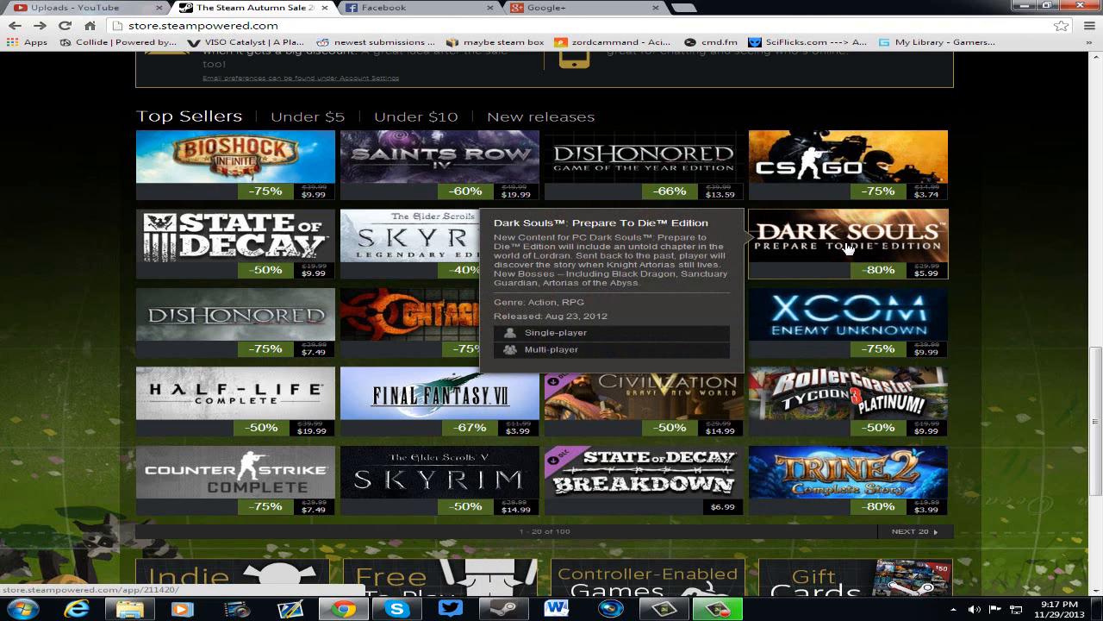
- Open the Dark Souls: Prepare To Die Edition store page from the Top Sellers grid
{"action": "left_click", "coordinate": [859, 243]}
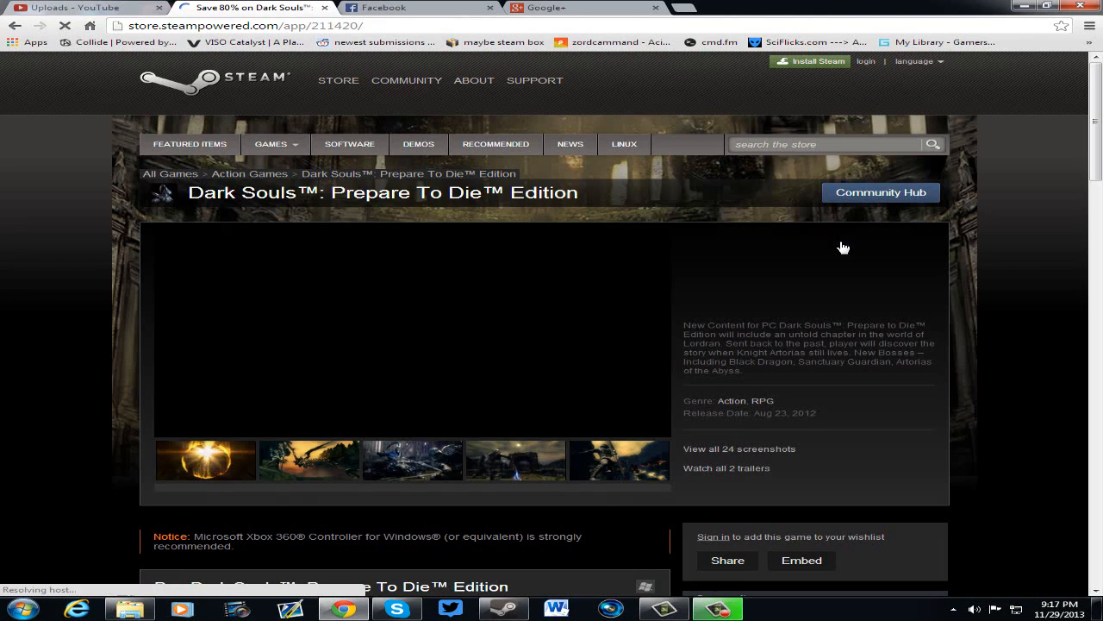
{"action": "left_click", "coordinate": [207, 459]}
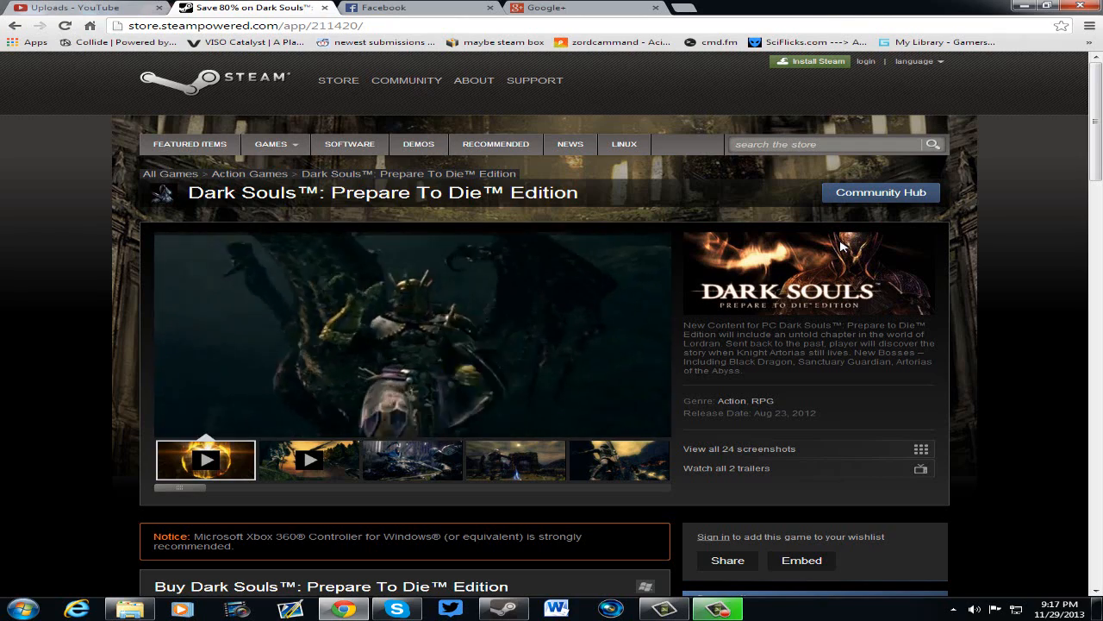
{"action": "scroll", "scroll_direction": "down", "scroll_amount": 3}
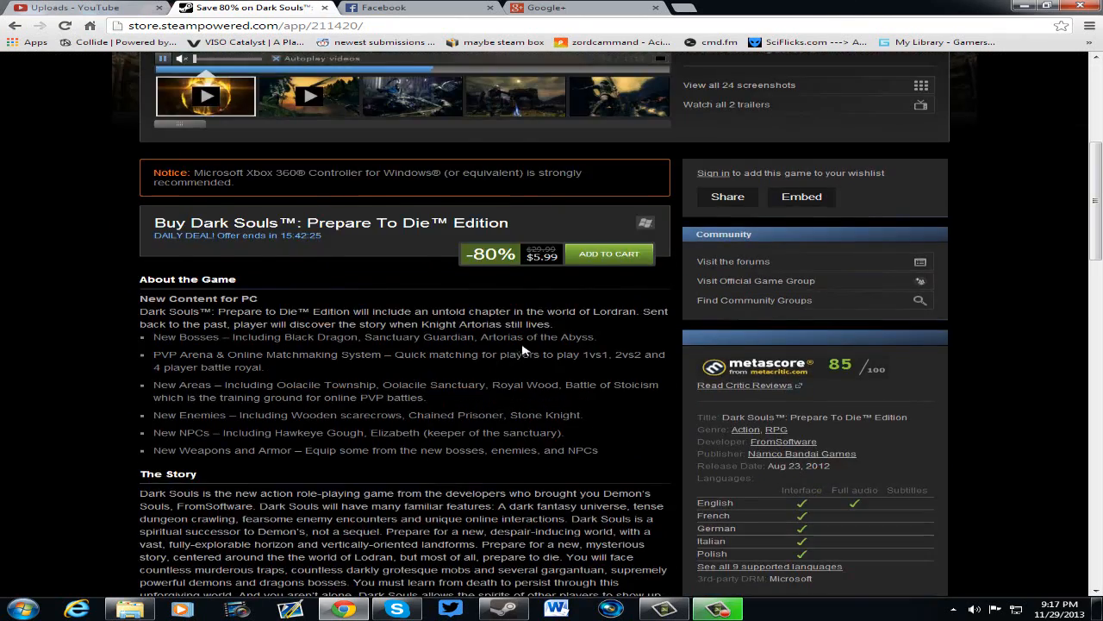
{"action": "scroll", "scroll_direction": "down", "scroll_amount": 3}
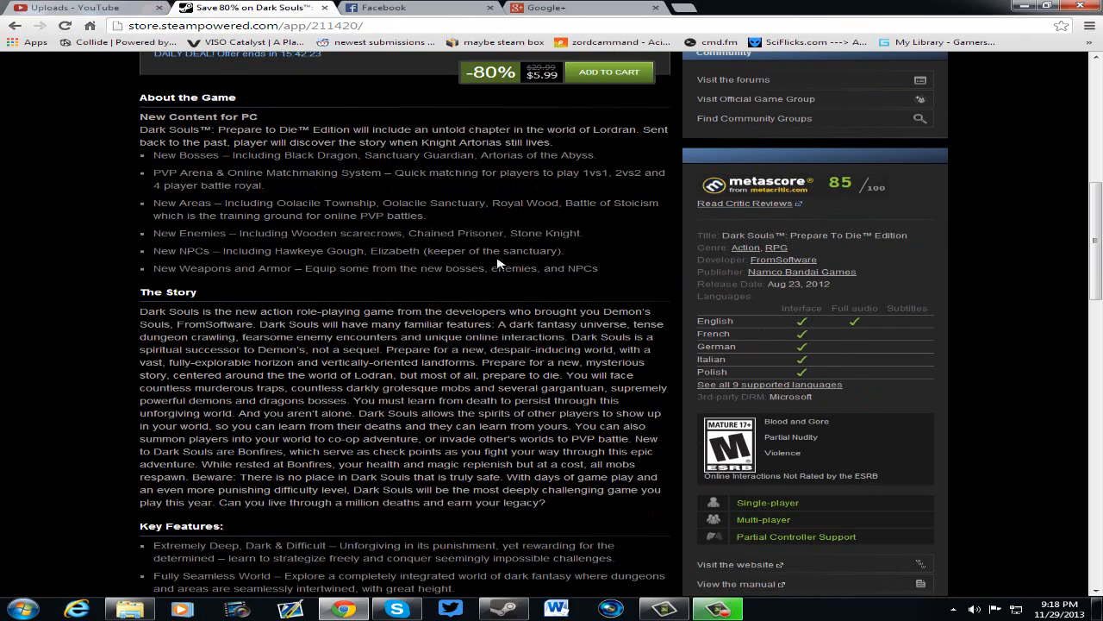
{"action": "scroll", "scroll_direction": "up", "scroll_amount": 3}
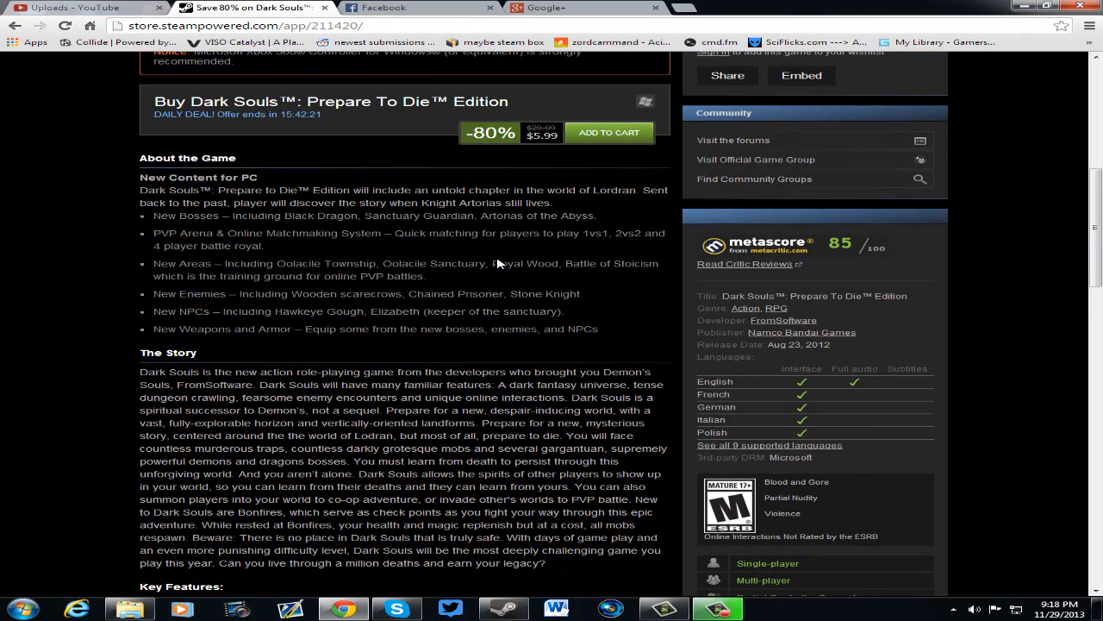
{"action": "scroll", "scroll_direction": "up", "scroll_amount": 3}
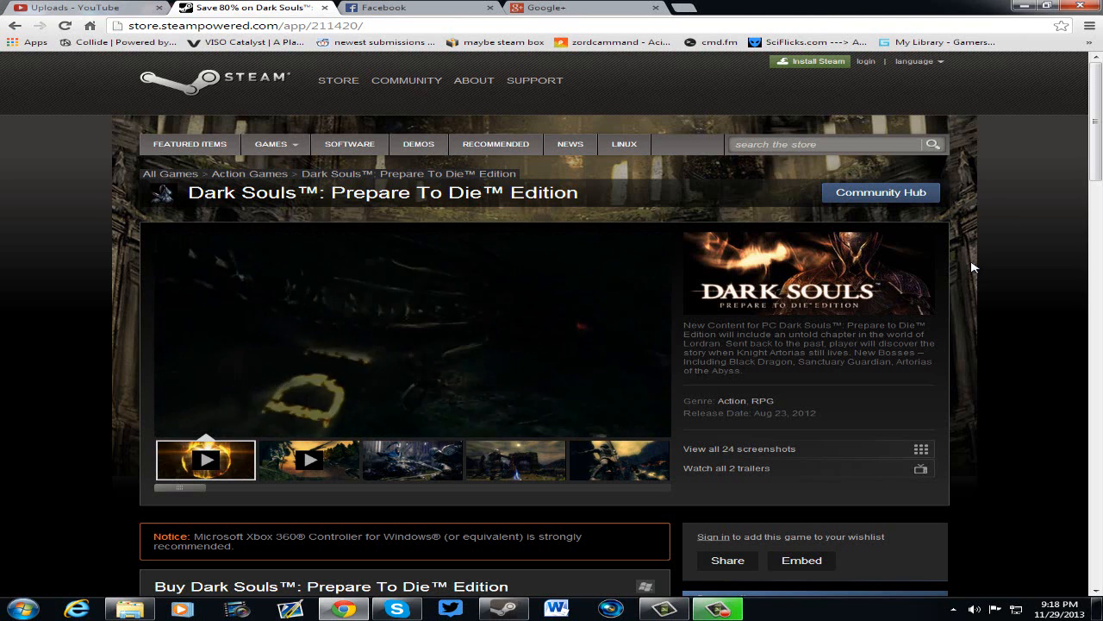
- Play the second trailer, "Dark Souls PTDE GamesCom", from the media thumbnails
{"action": "left_click", "coordinate": [205, 459]}
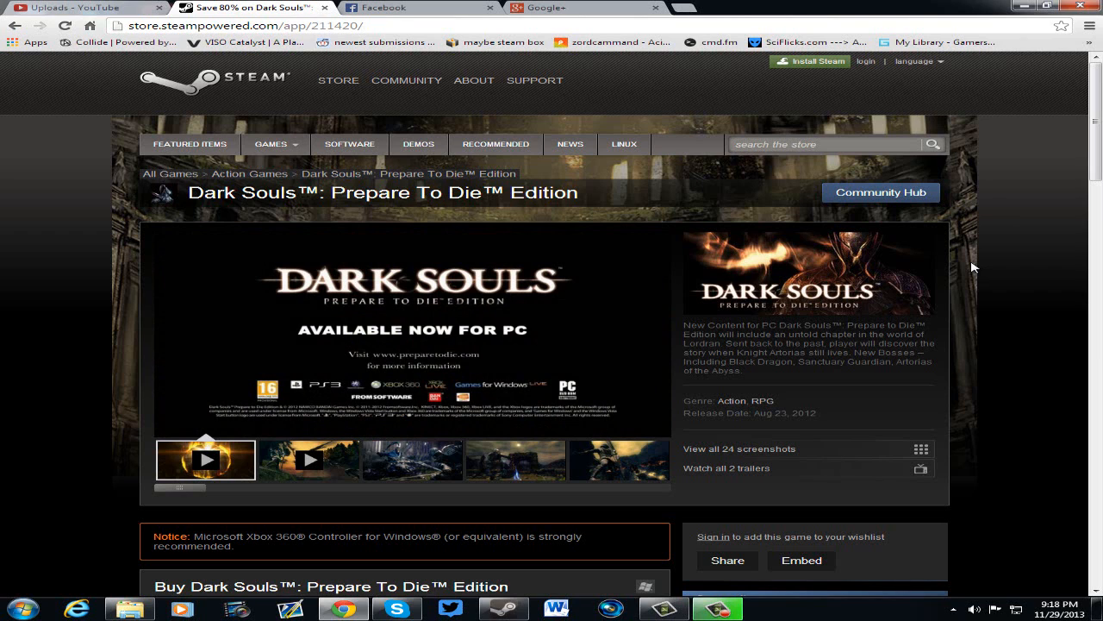
{"action": "left_click", "coordinate": [308, 459]}
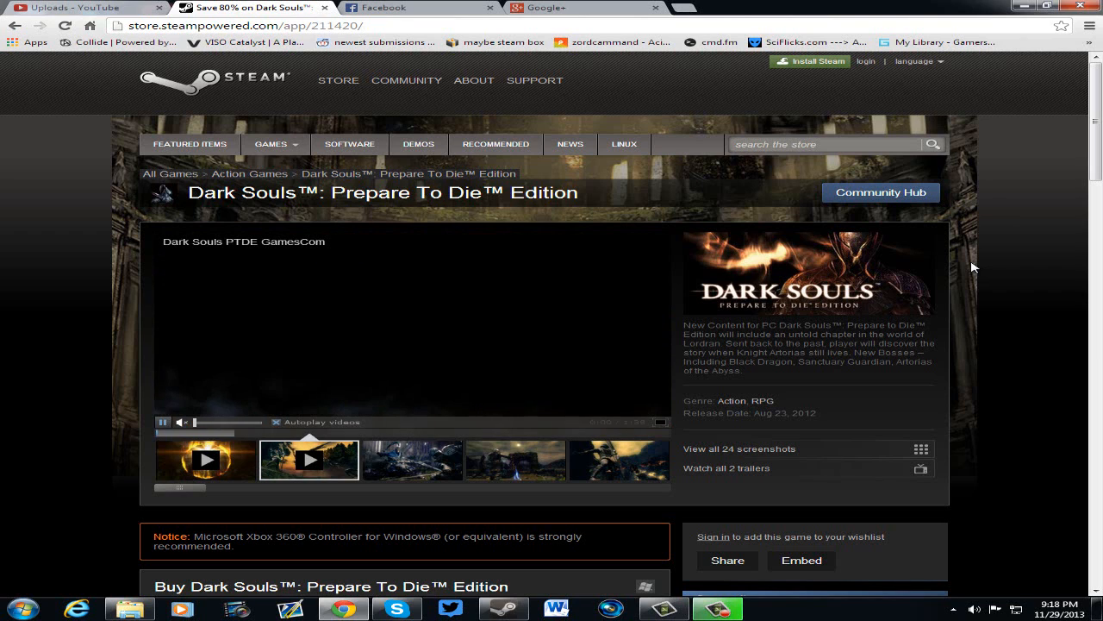